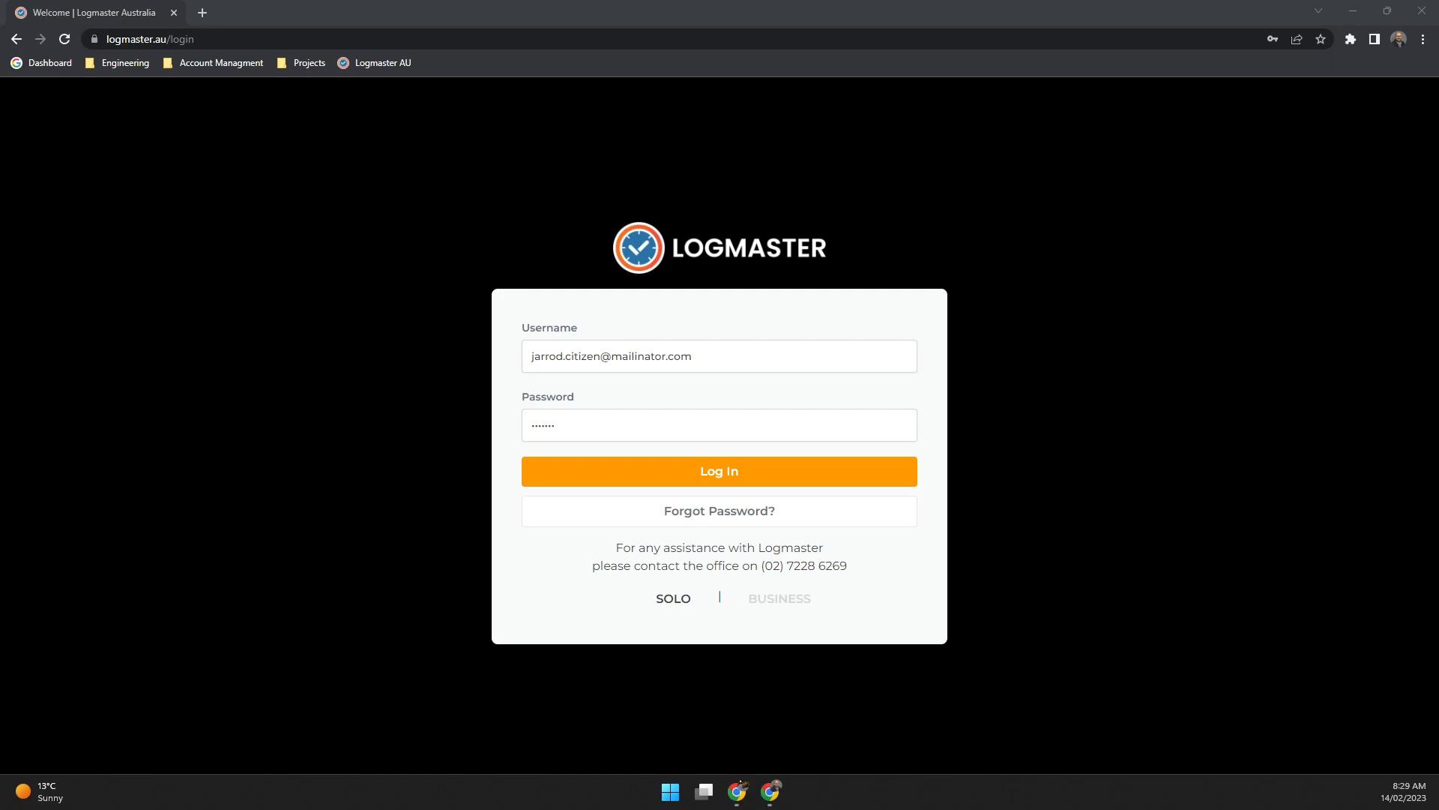
{"action": "mouse_move", "coordinate": [645, 400]}
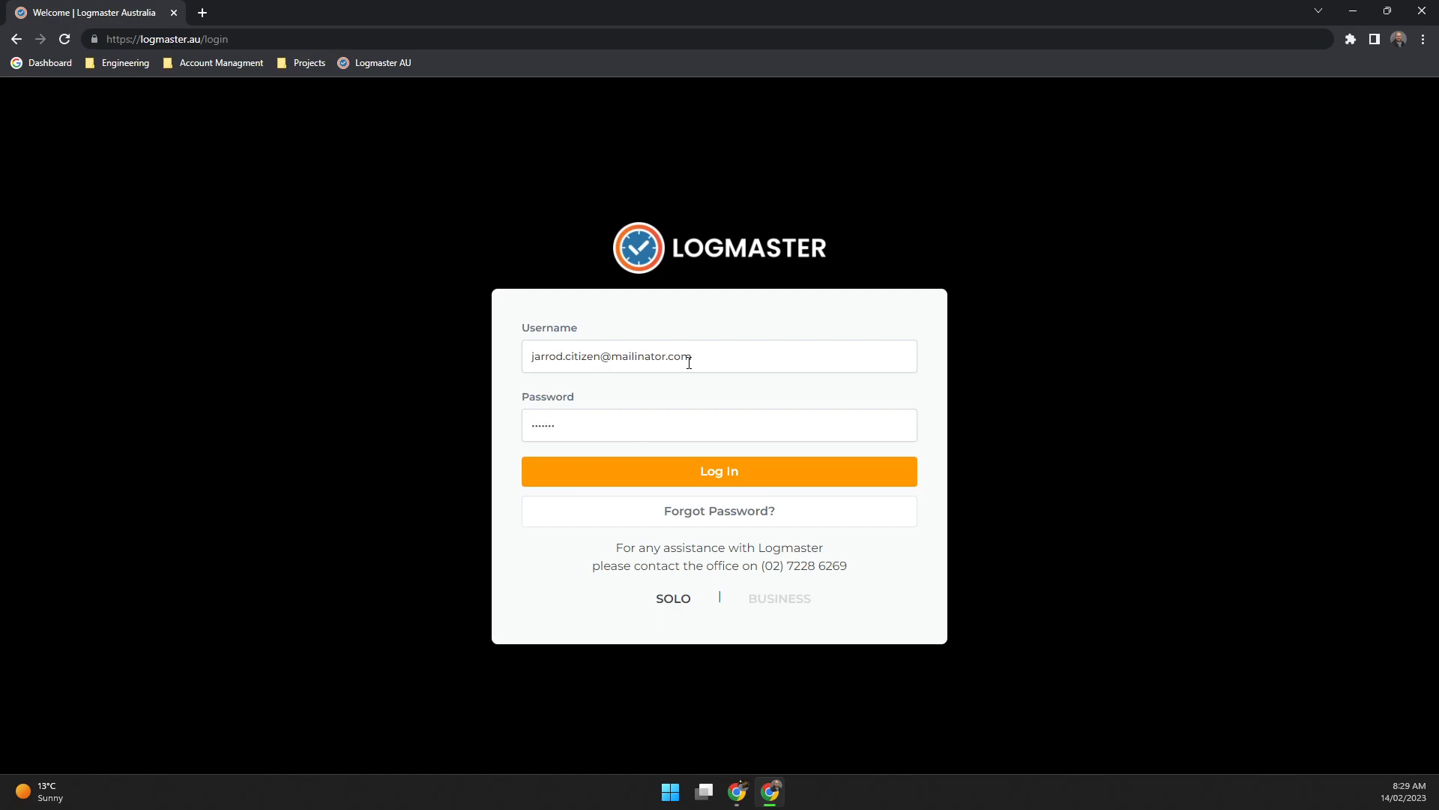
{"action": "mouse_move", "coordinate": [643, 465]}
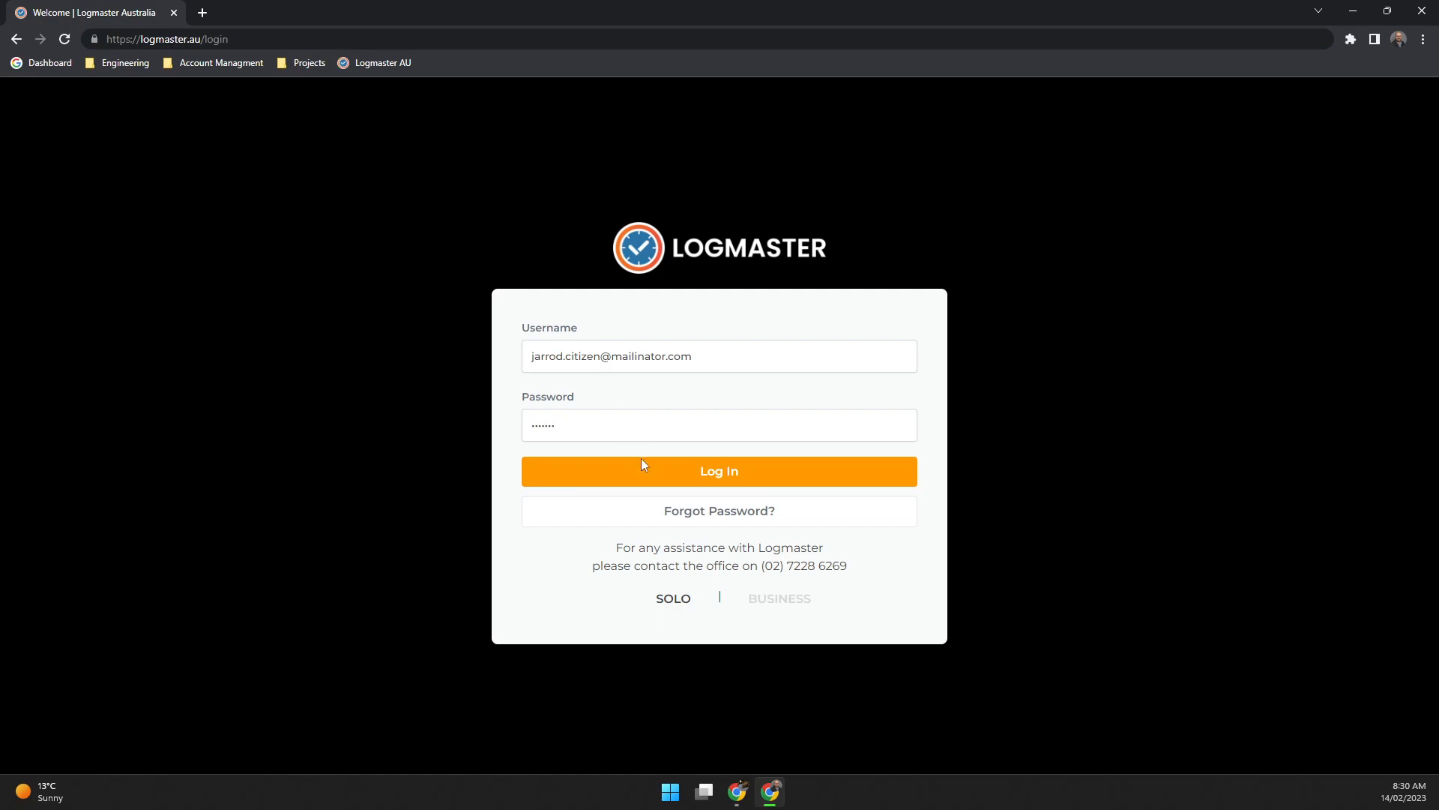
Submit the entered username and password to sign in to Logmaster.
{"action": "left_click", "coordinate": [719, 471]}
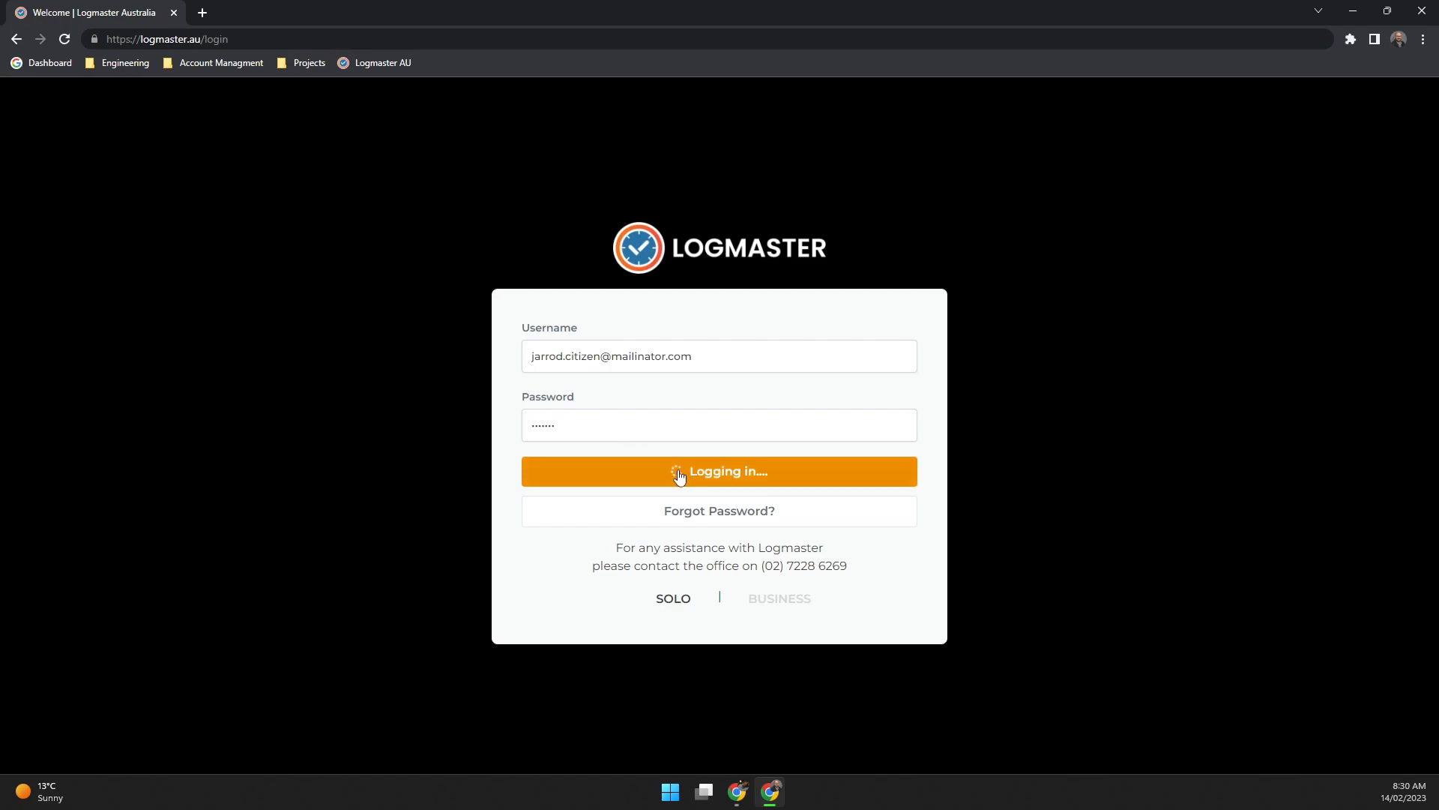
{"action": "left_click", "coordinate": [719, 471]}
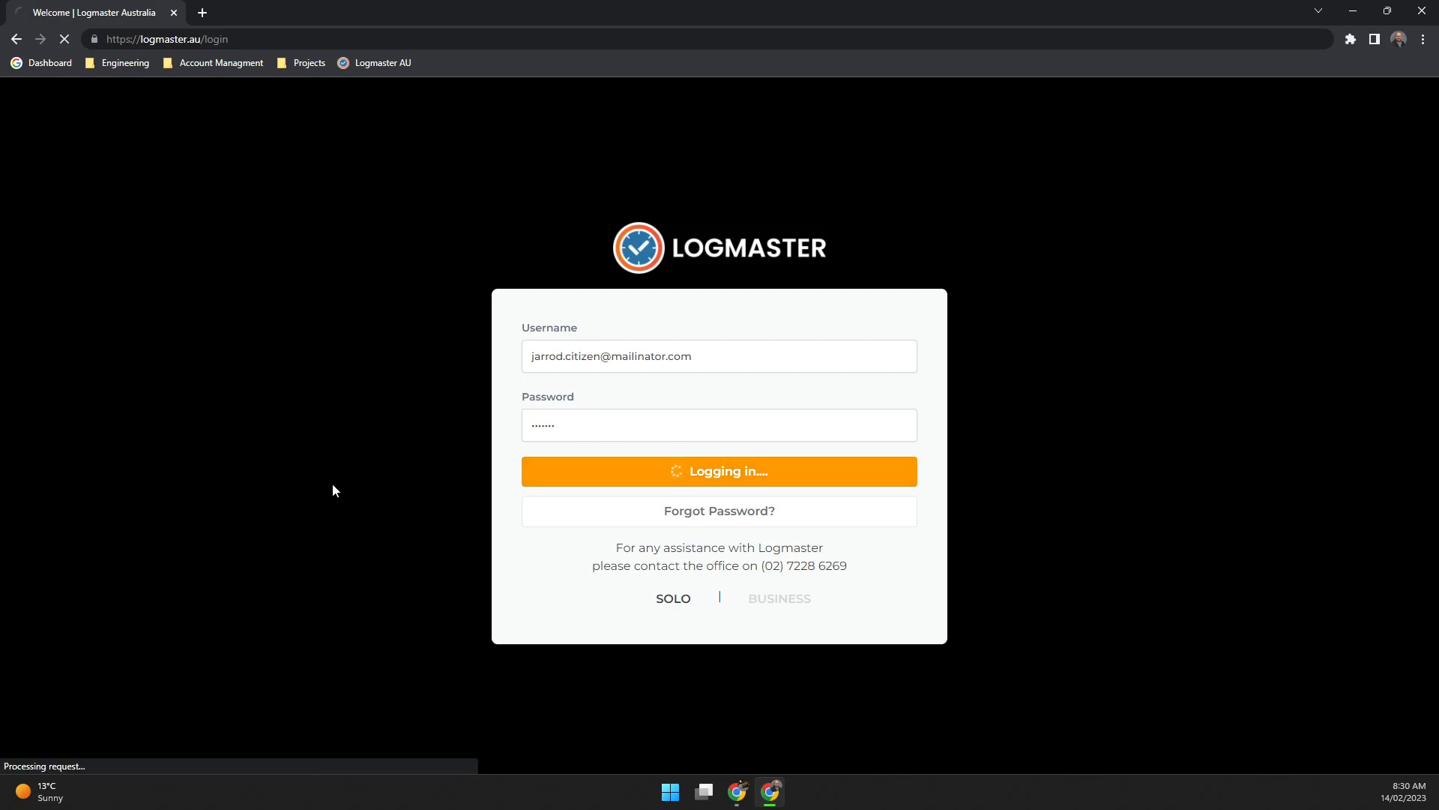
Finish signing in, expand Compliance in Driver Navigation, and open Report Scheduling.
{"action": "left_click", "coordinate": [719, 471]}
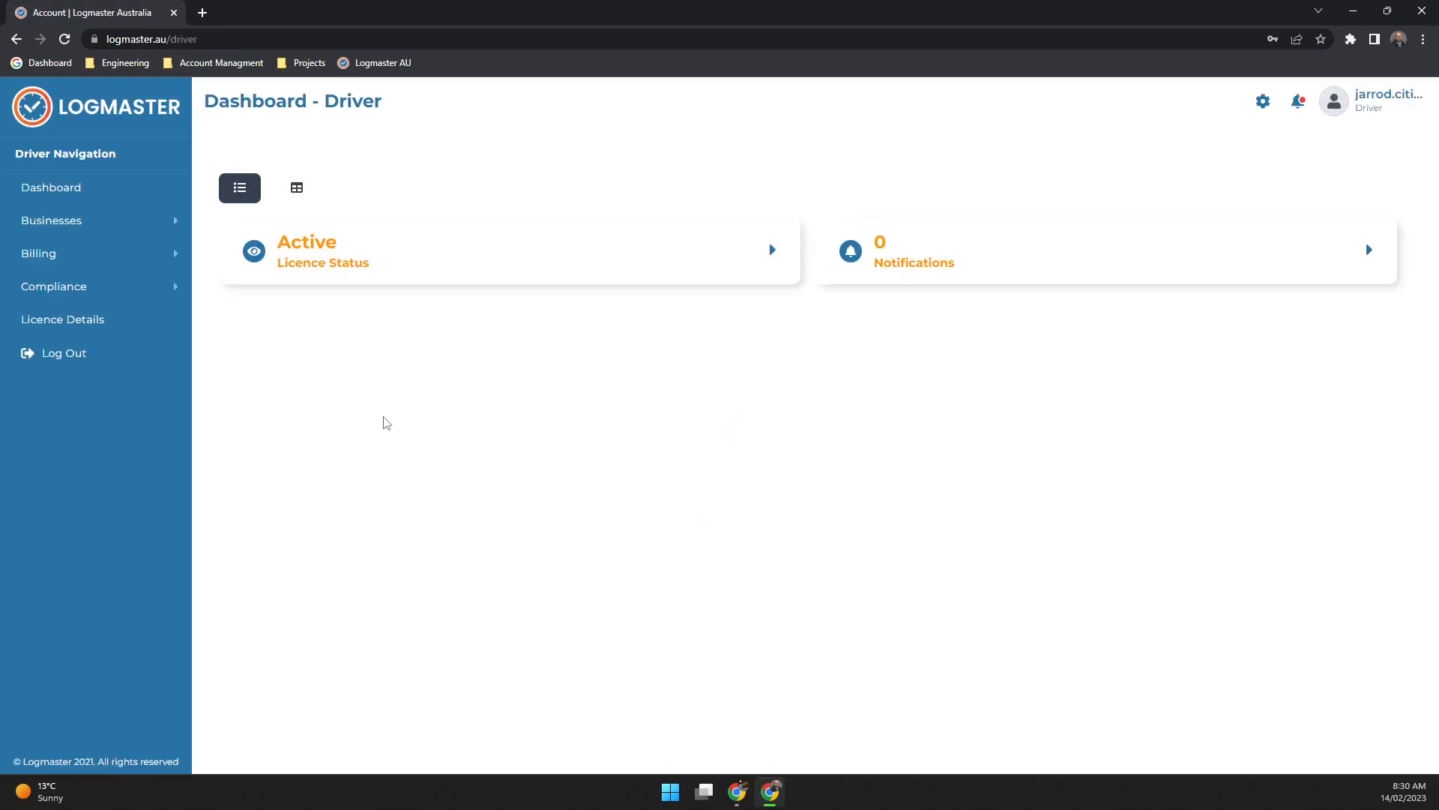
{"action": "mouse_move", "coordinate": [128, 303]}
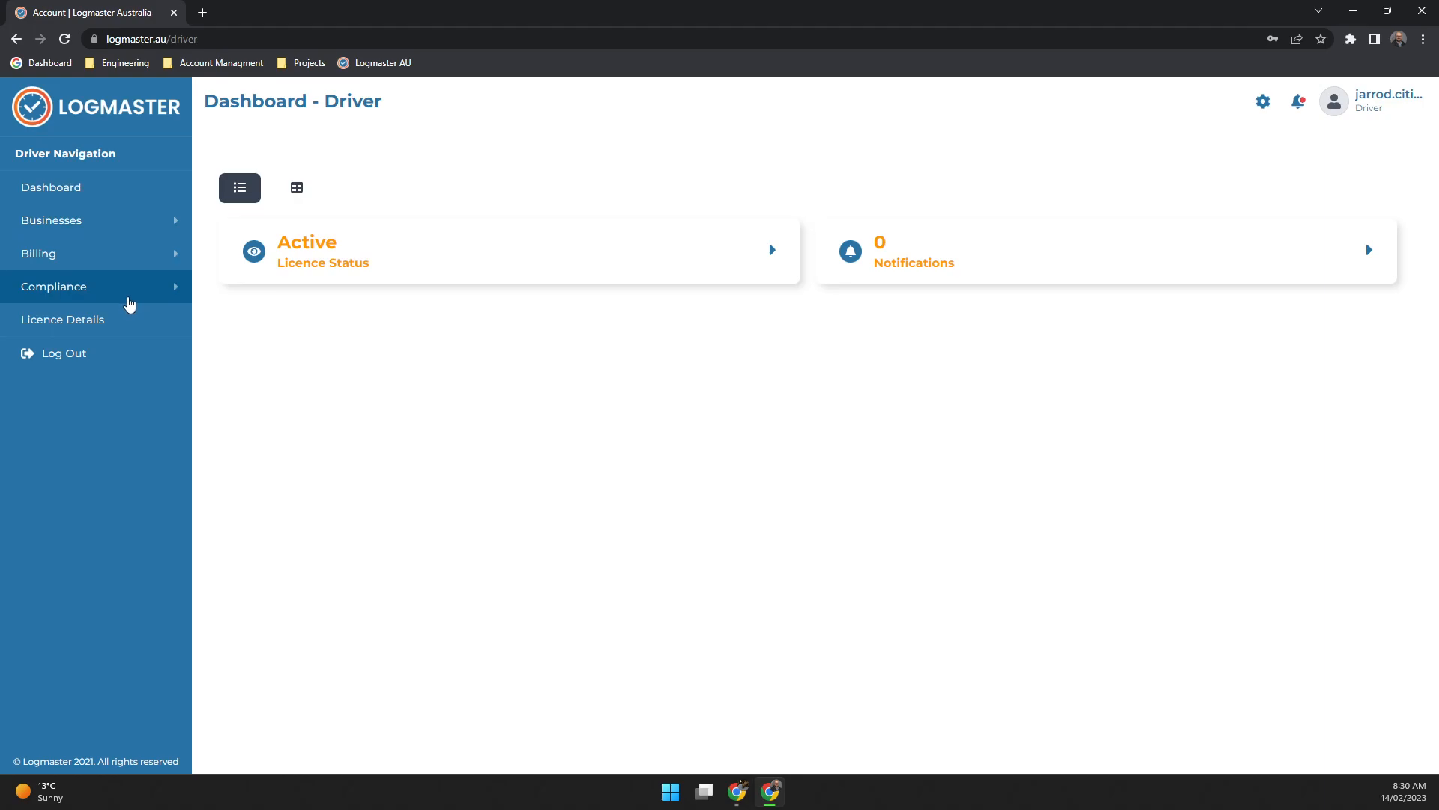
{"action": "mouse_move", "coordinate": [117, 293]}
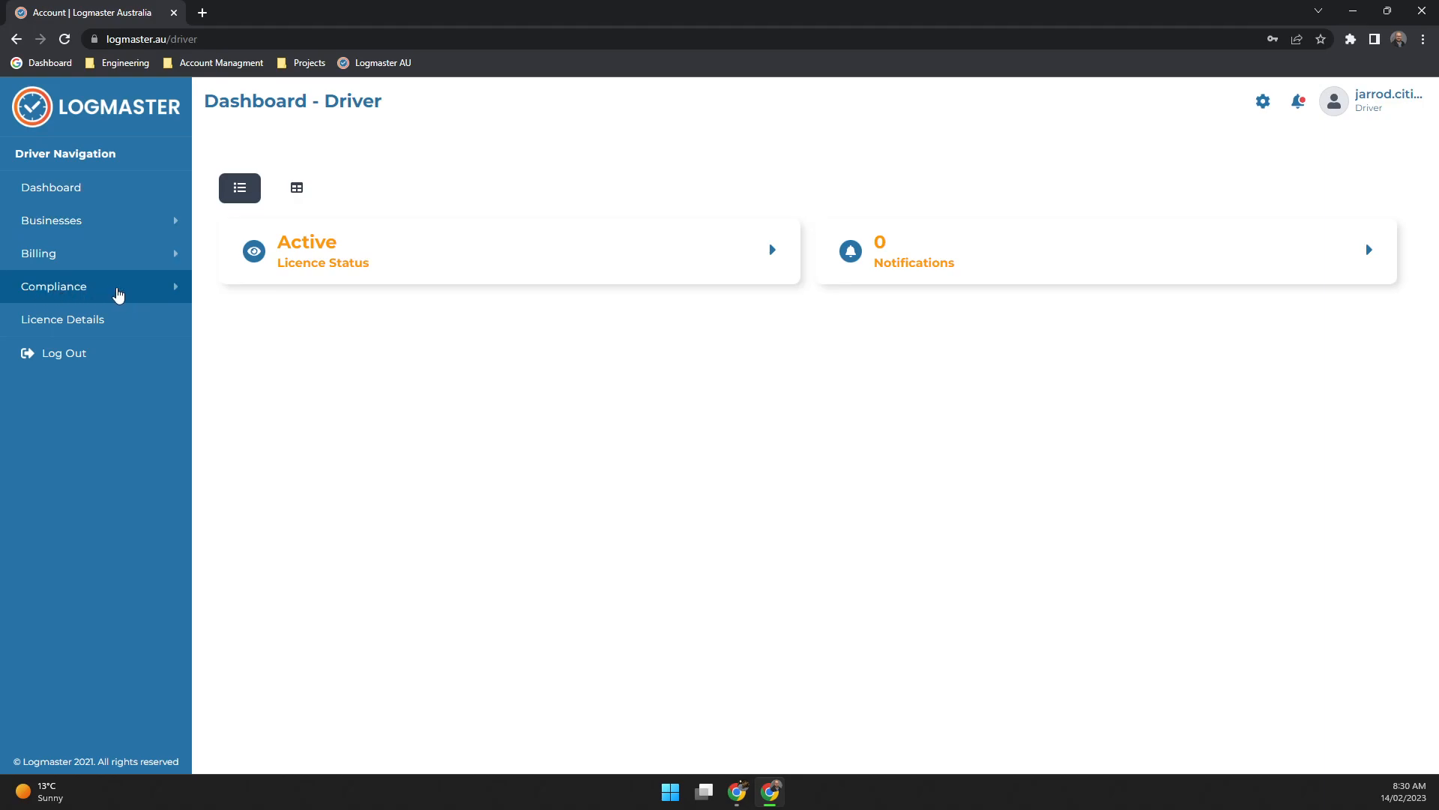
{"action": "left_click", "coordinate": [54, 286]}
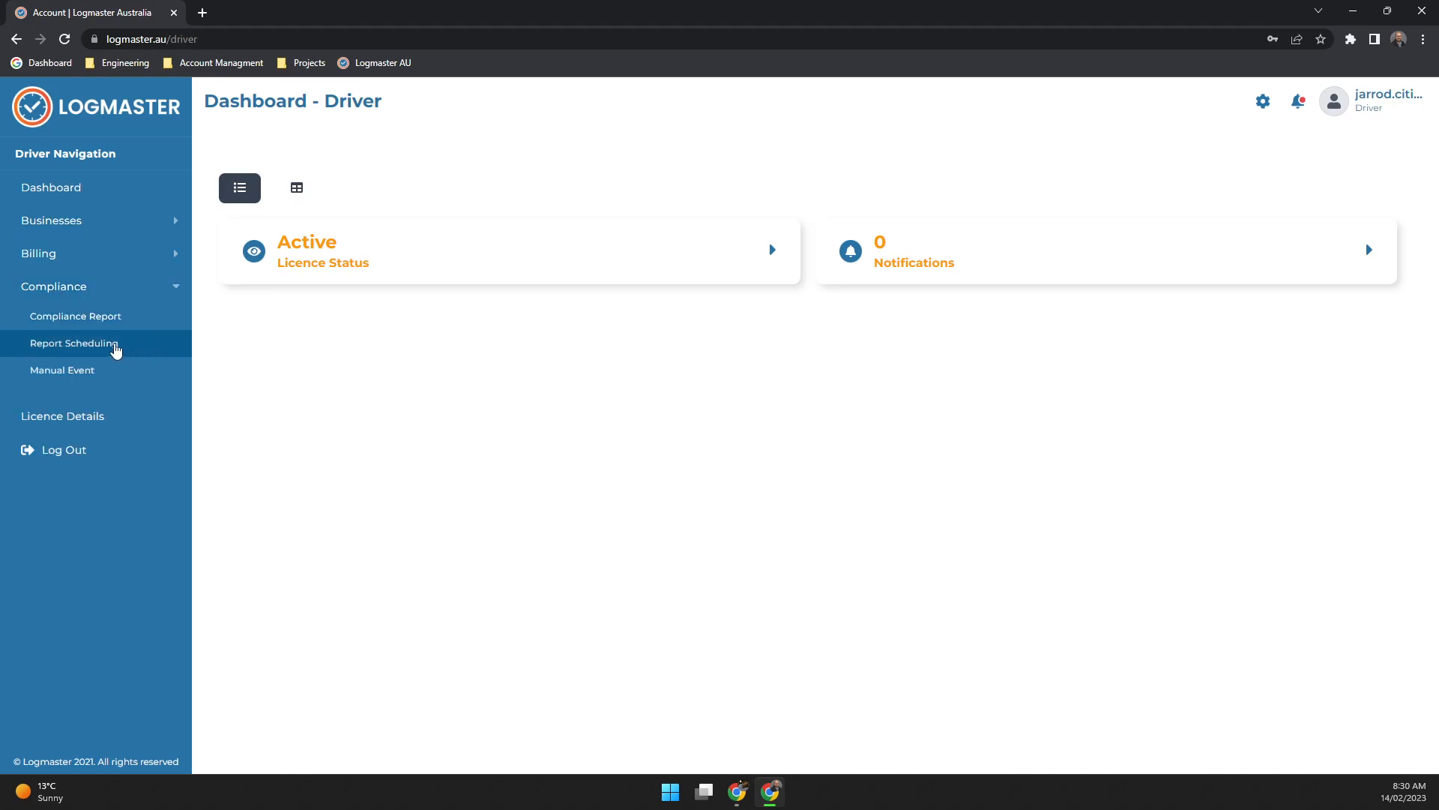
{"action": "left_click", "coordinate": [75, 343]}
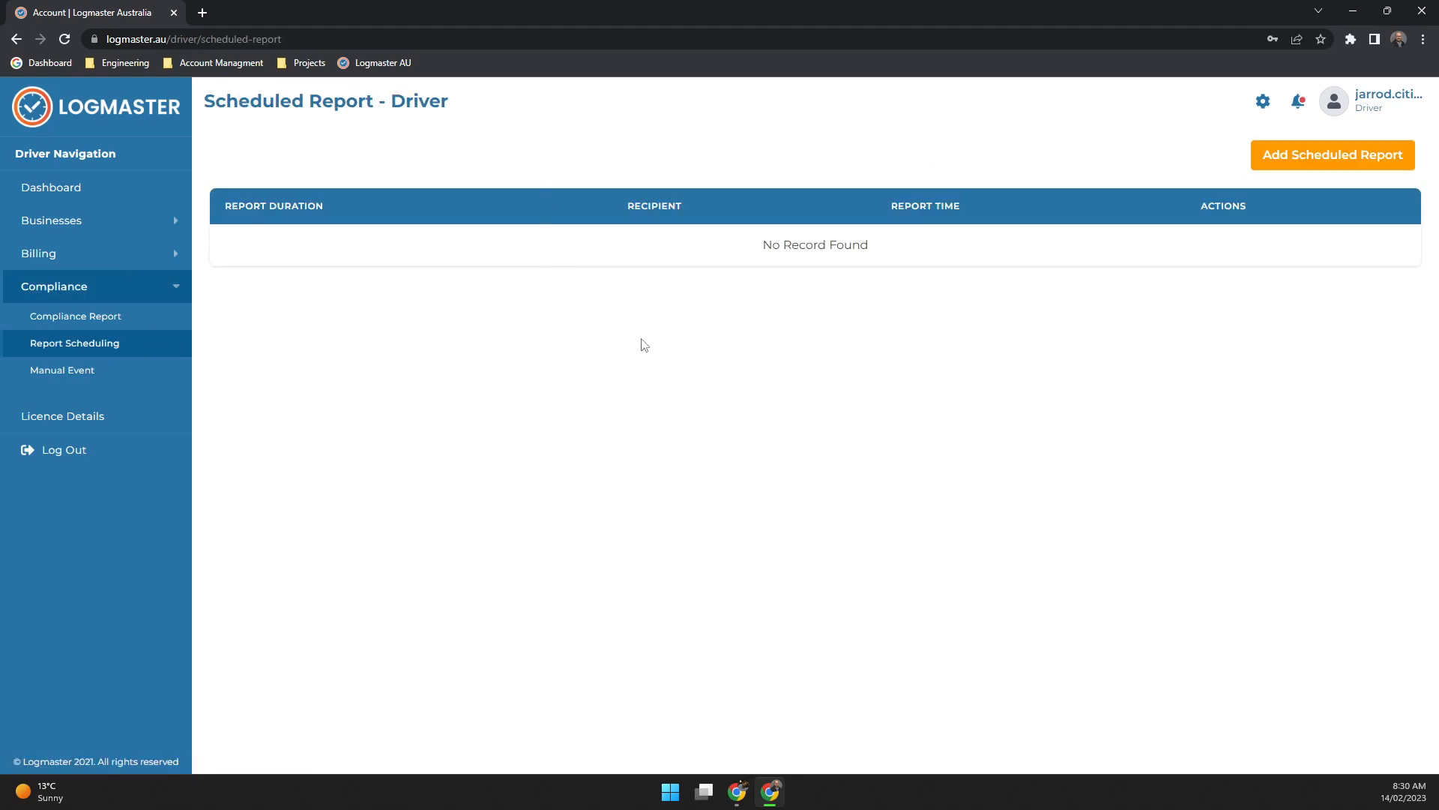
{"action": "mouse_move", "coordinate": [1337, 170]}
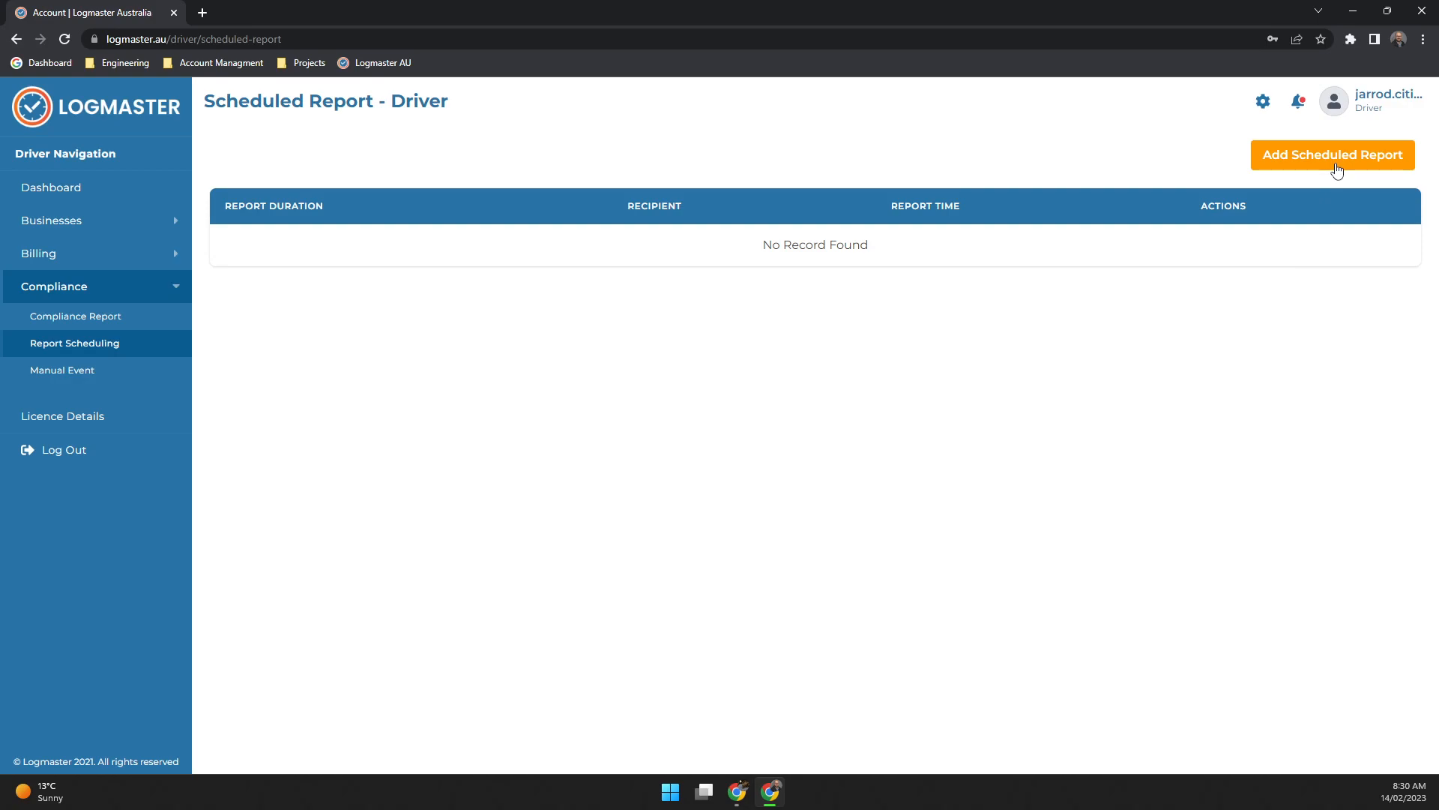
{"action": "left_click", "coordinate": [1332, 154]}
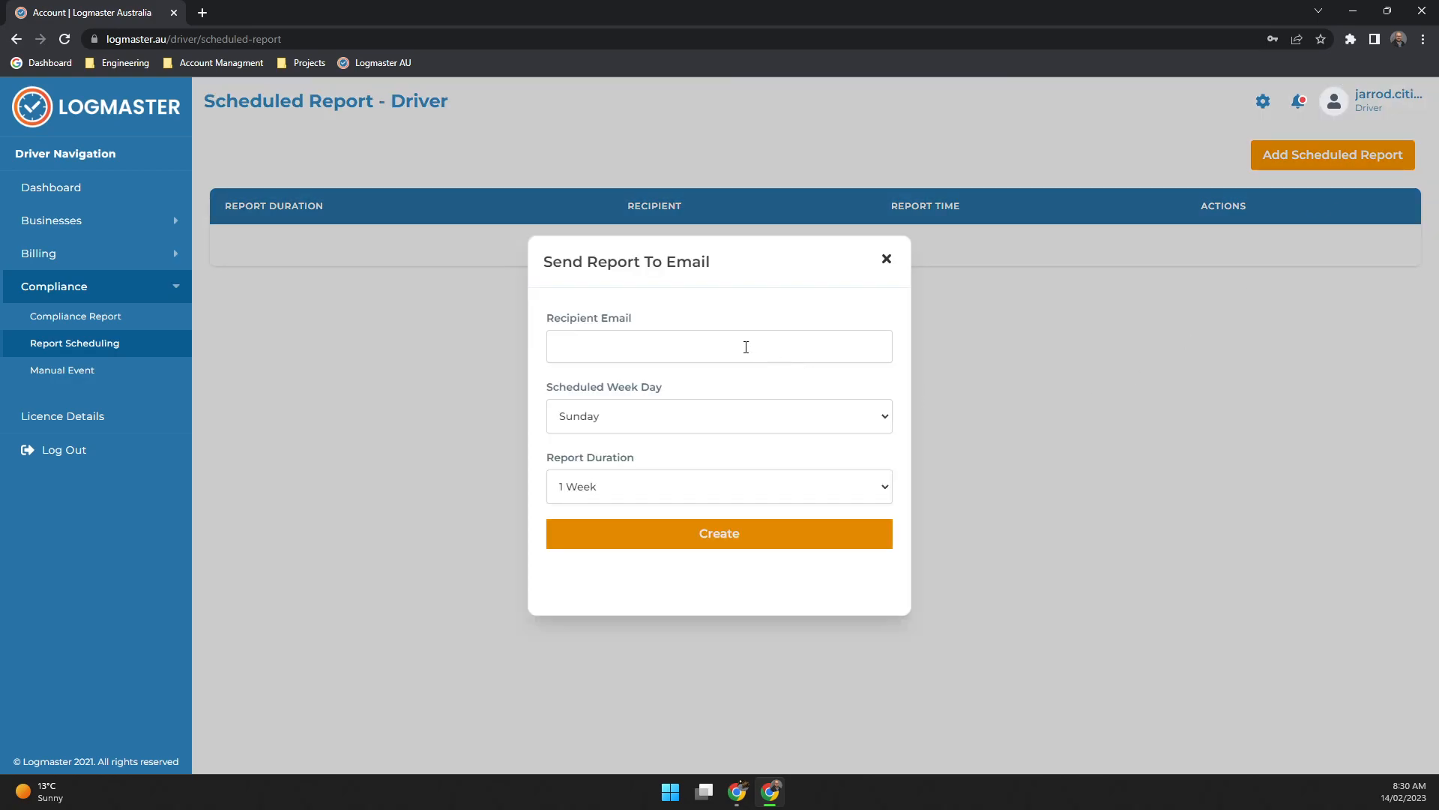
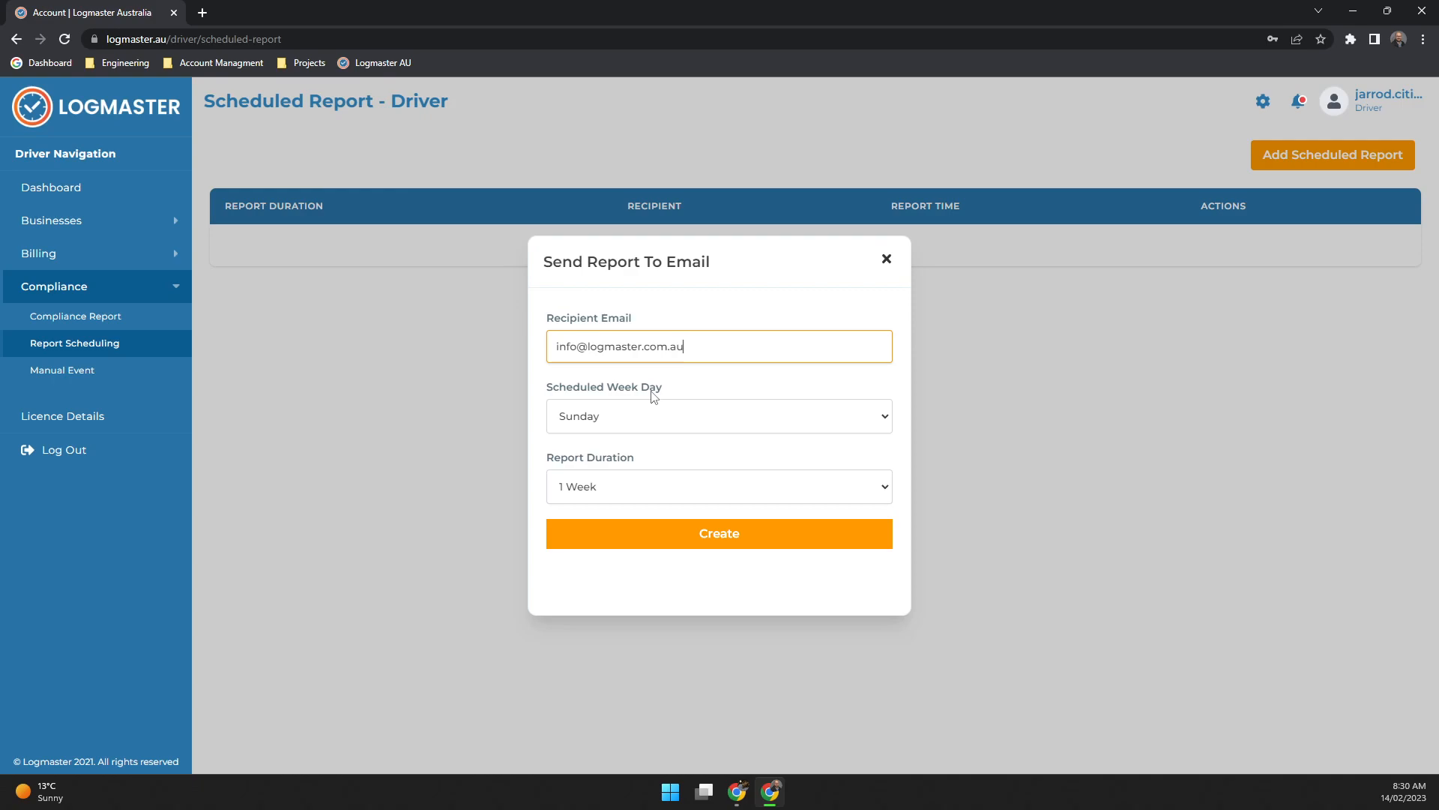
Choose Monday as the delivery day and 4 Weeks as the report duration.
{"action": "left_click", "coordinate": [719, 416]}
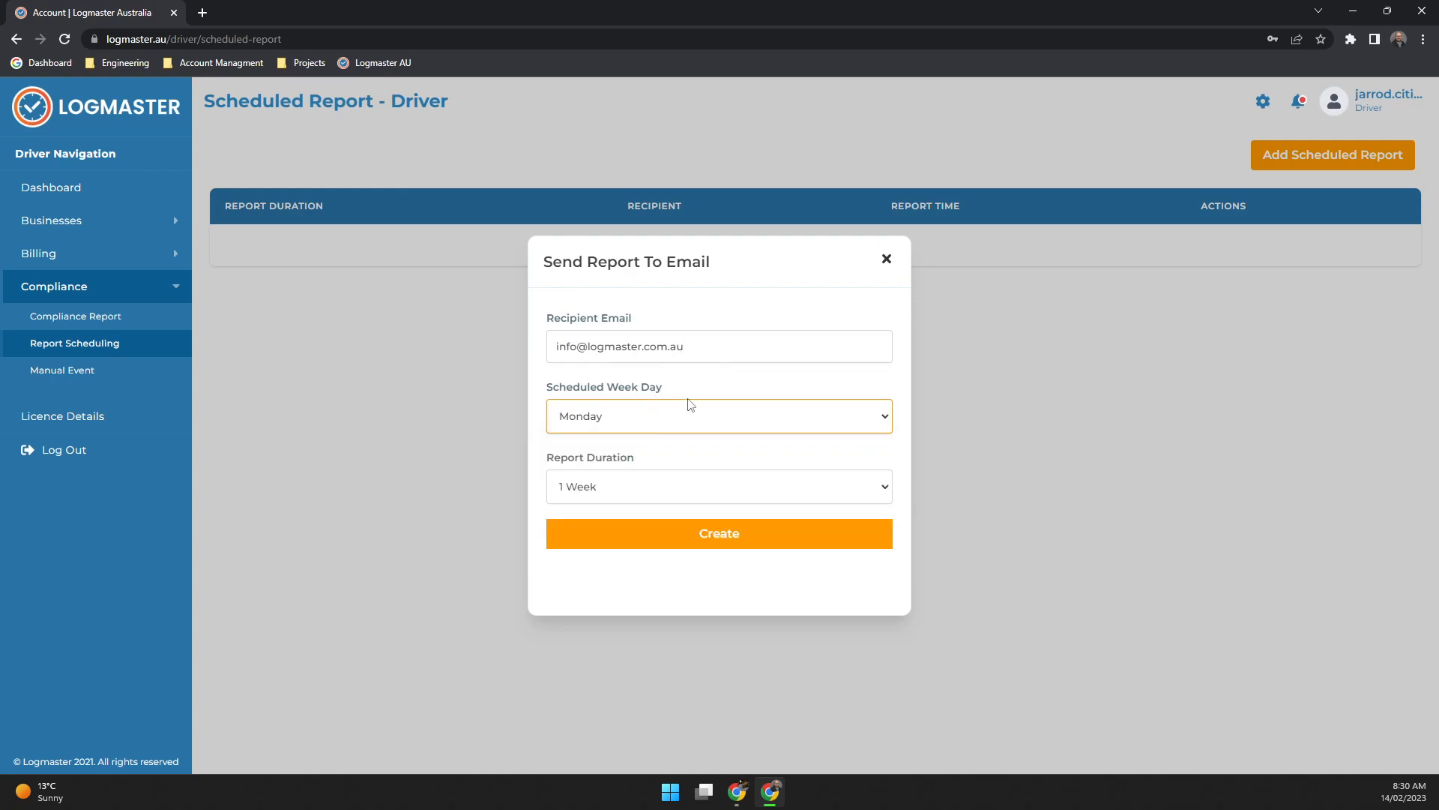
{"action": "mouse_move", "coordinate": [708, 394]}
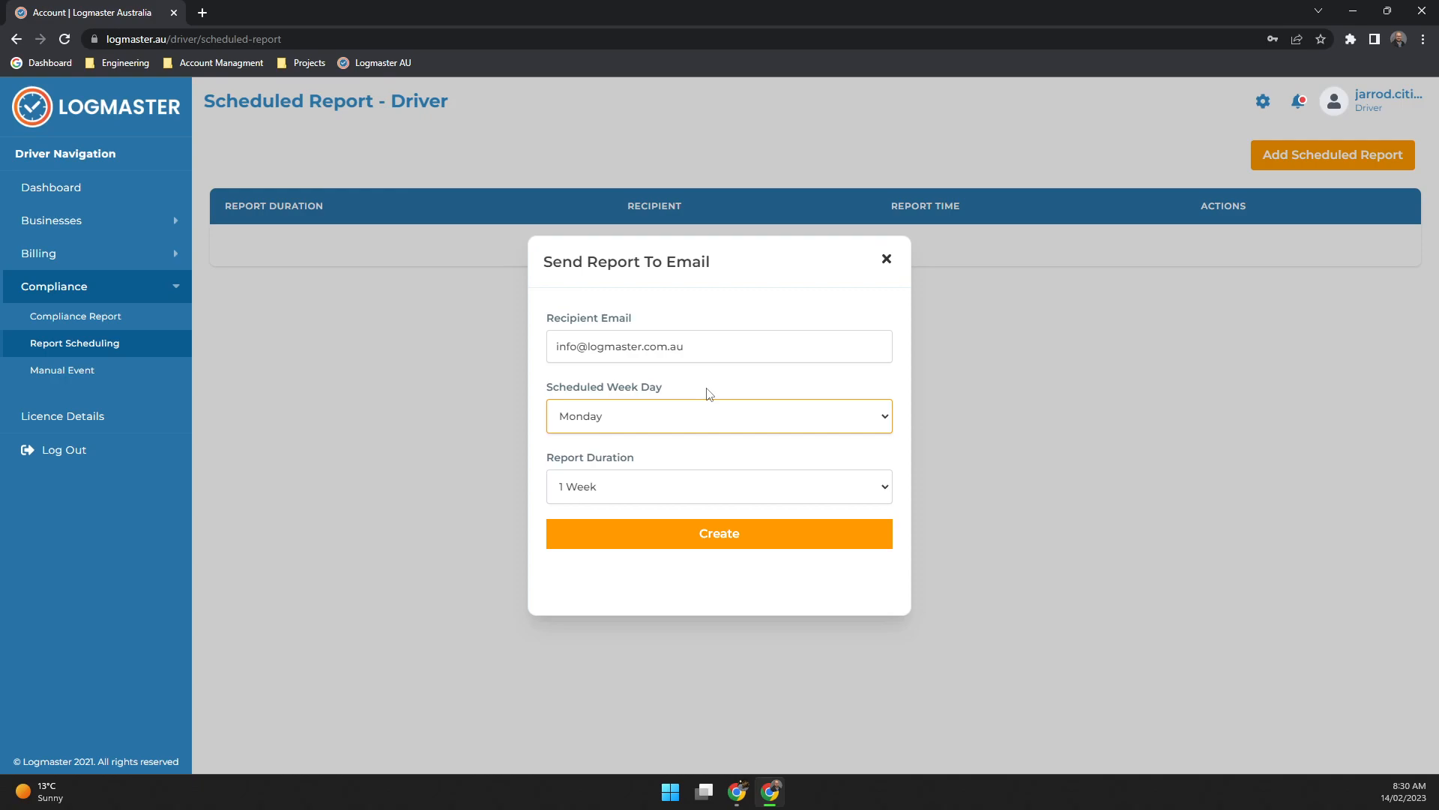
{"action": "left_click", "coordinate": [719, 486]}
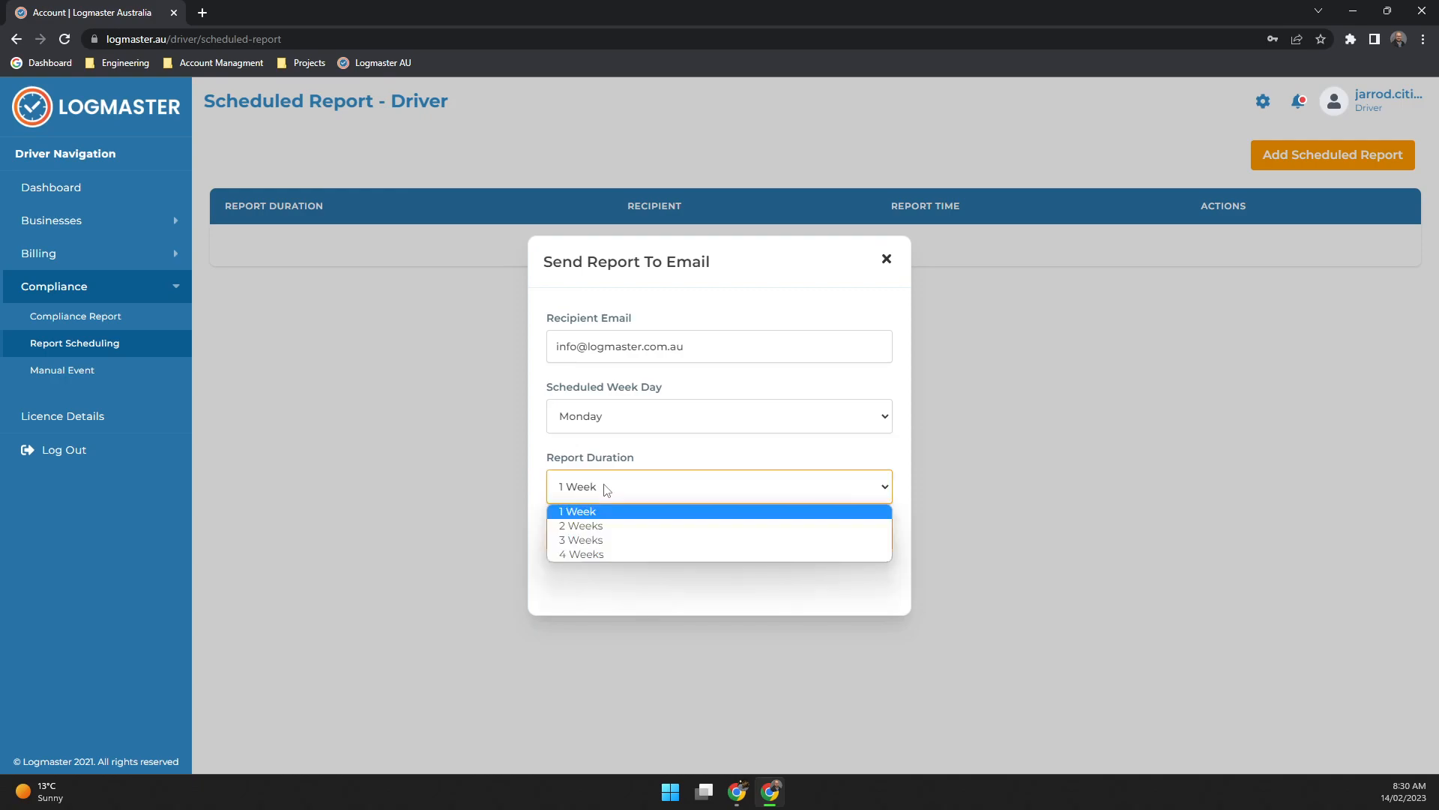
{"action": "mouse_move", "coordinate": [579, 524]}
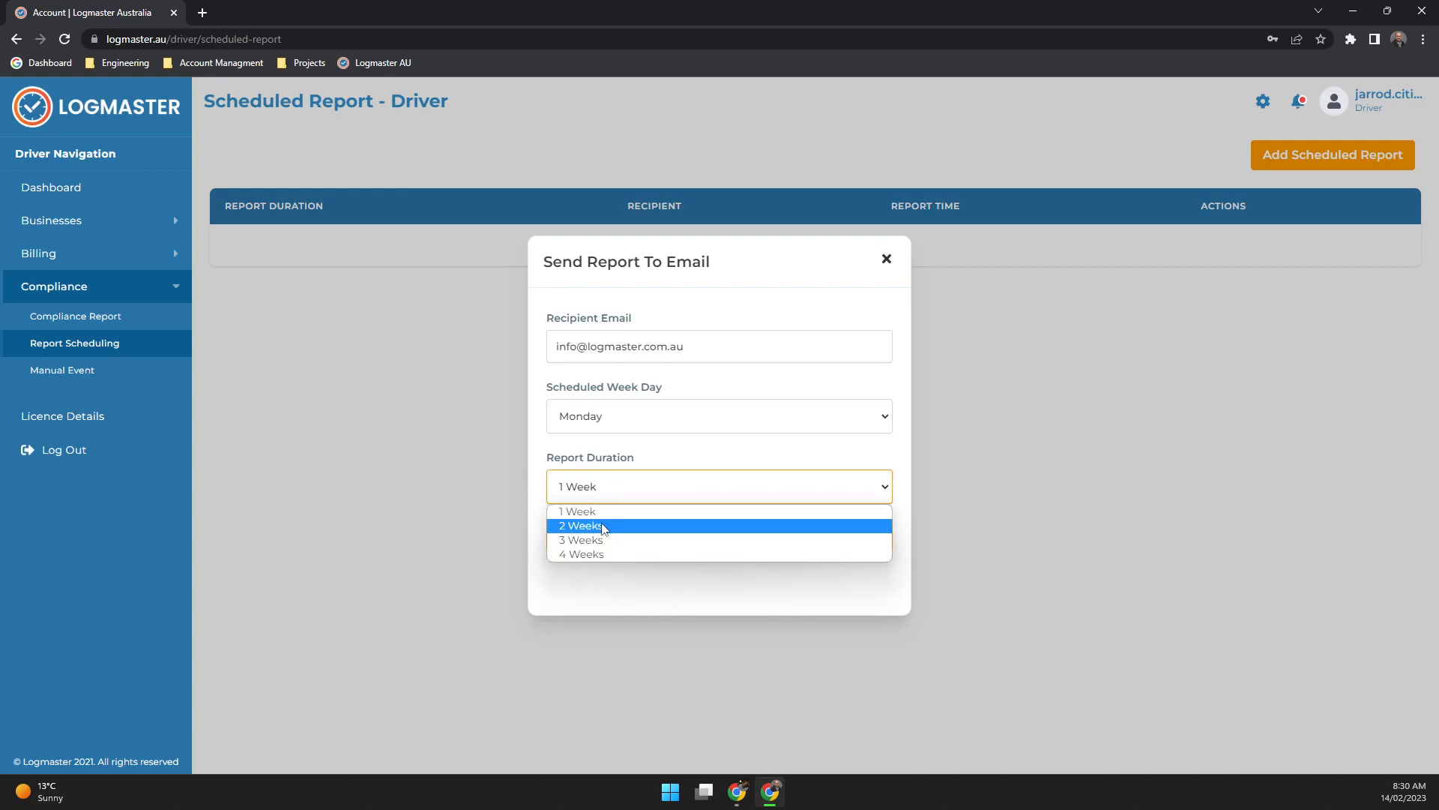
{"action": "mouse_move", "coordinate": [613, 558]}
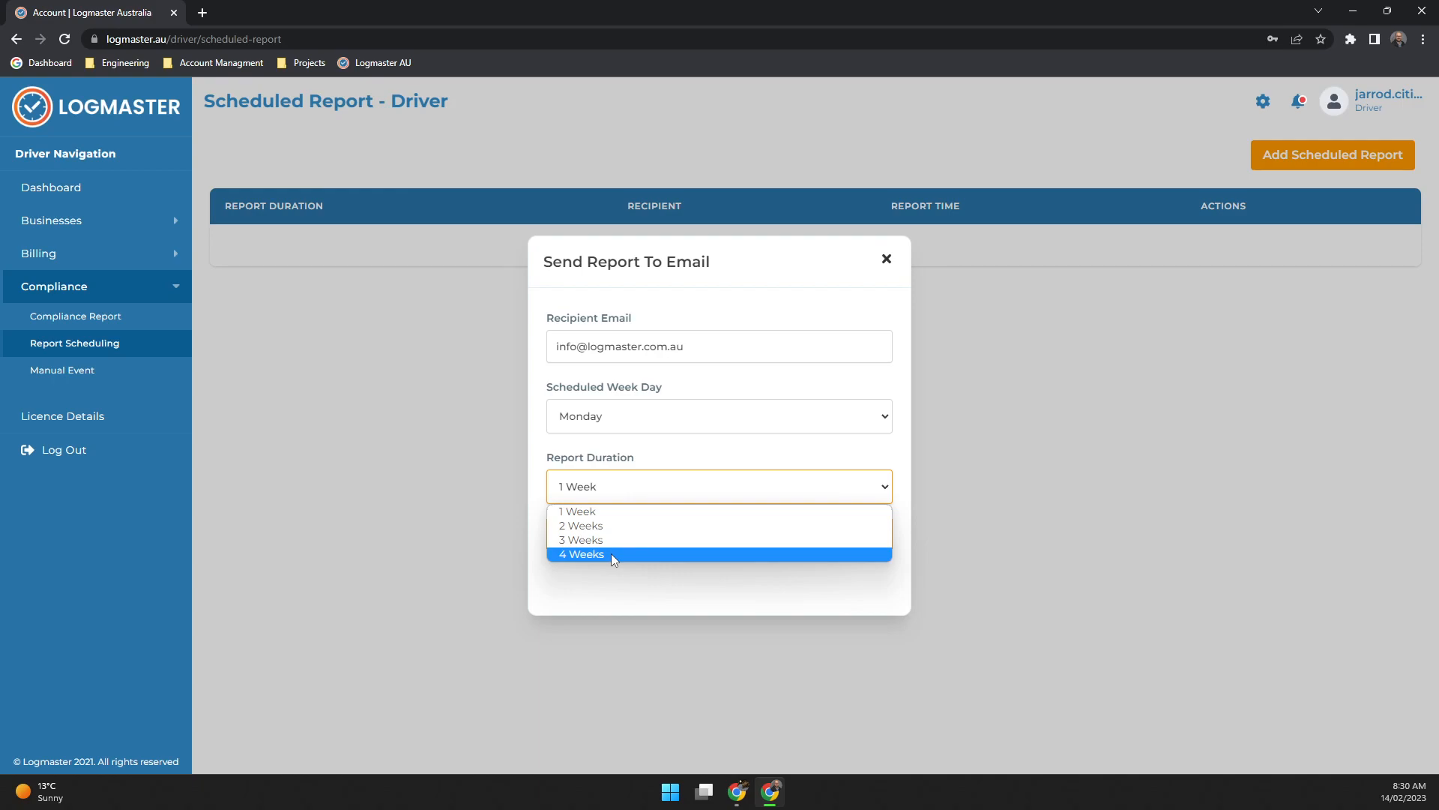
{"action": "mouse_move", "coordinate": [617, 560]}
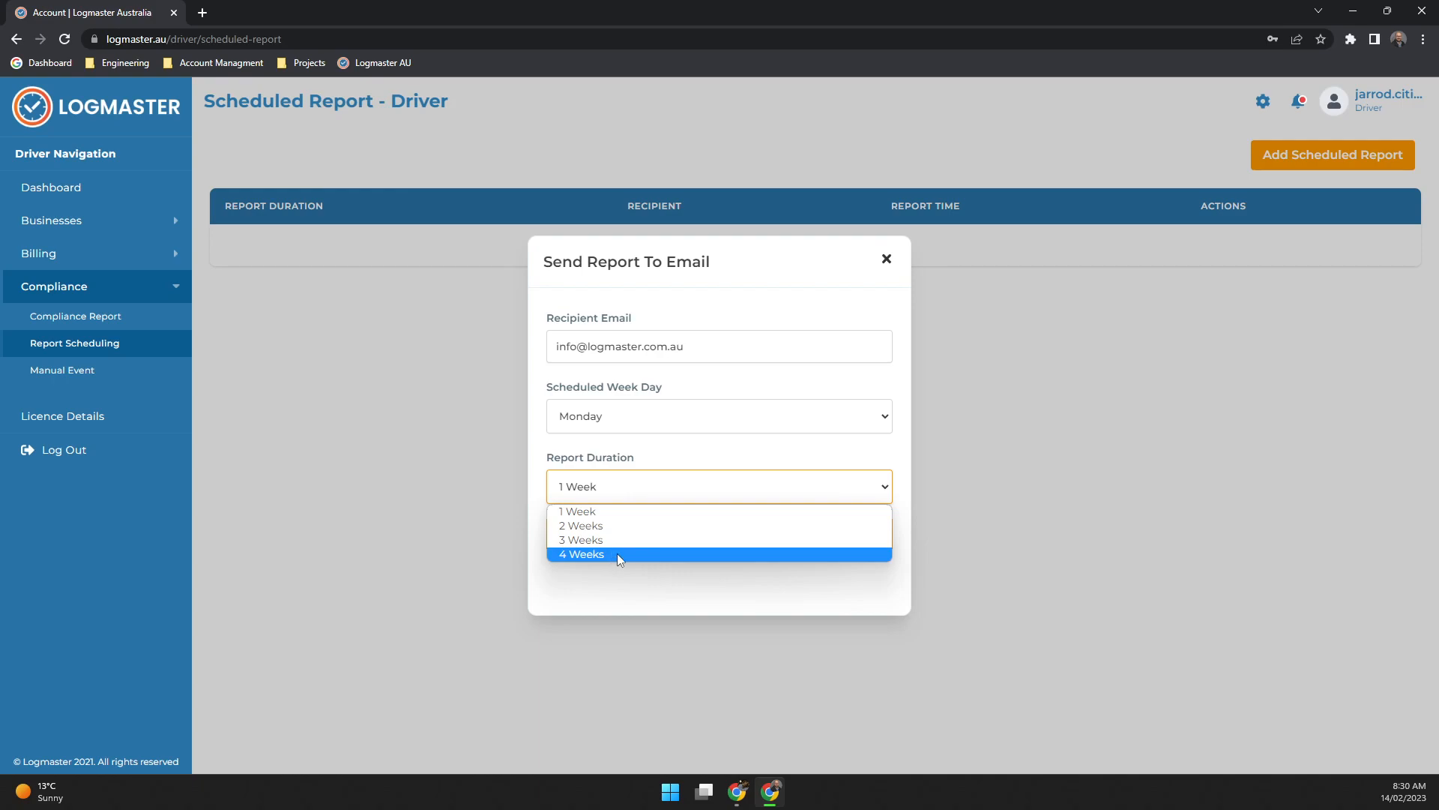
{"action": "left_click", "coordinate": [581, 553]}
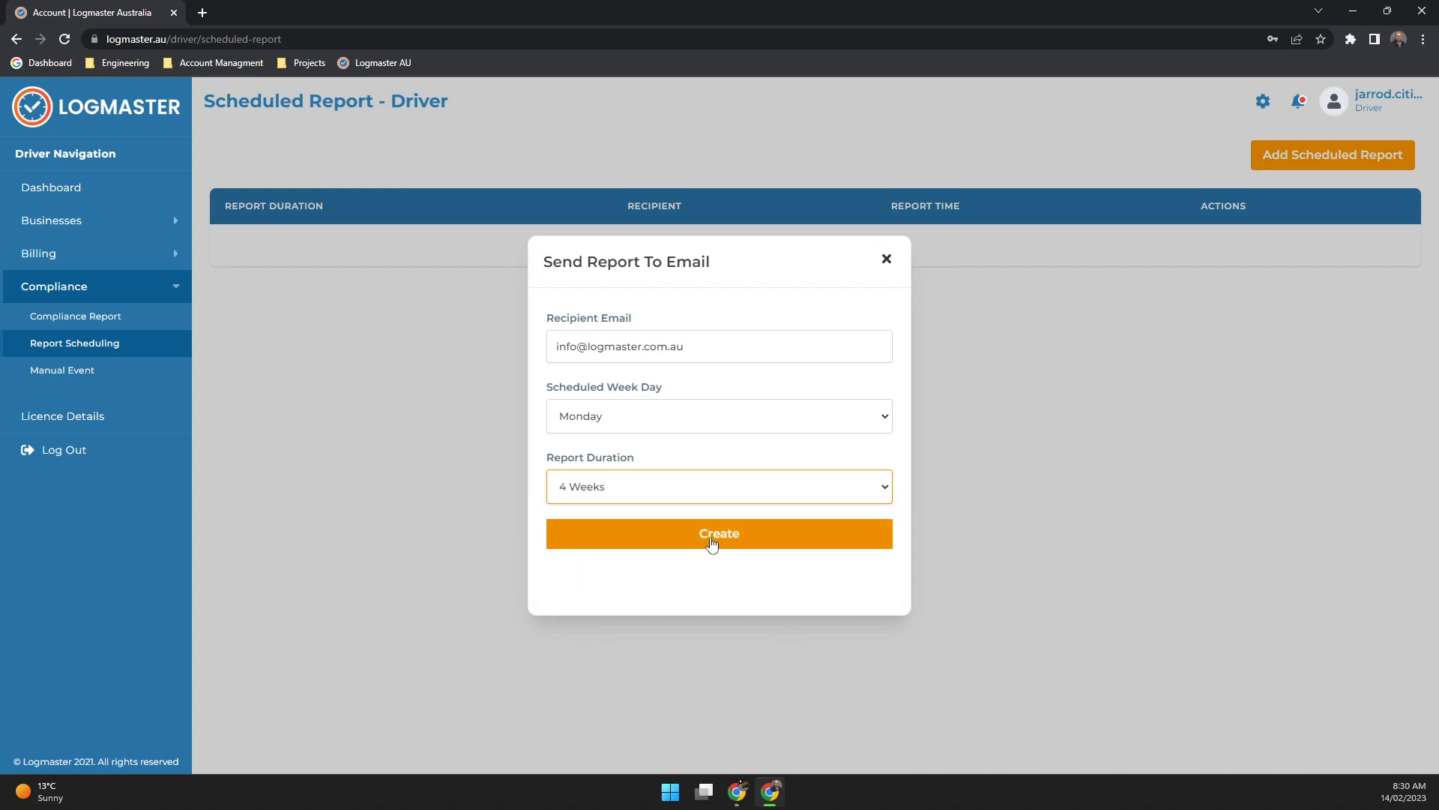
Create the Monday schedule, update its duration to 1 Week, then back to 4 Weeks.
{"action": "left_click", "coordinate": [719, 533]}
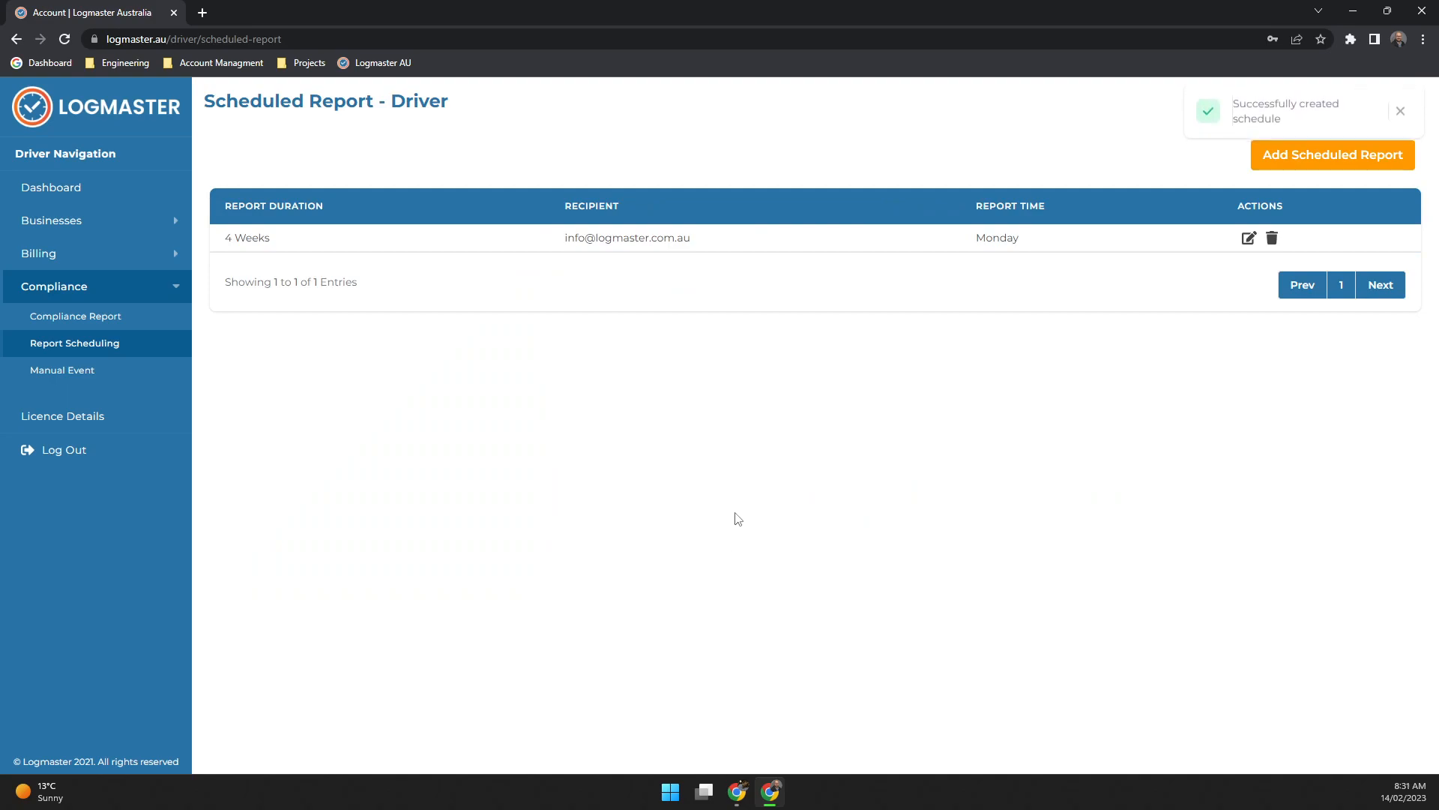
{"action": "mouse_move", "coordinate": [475, 266]}
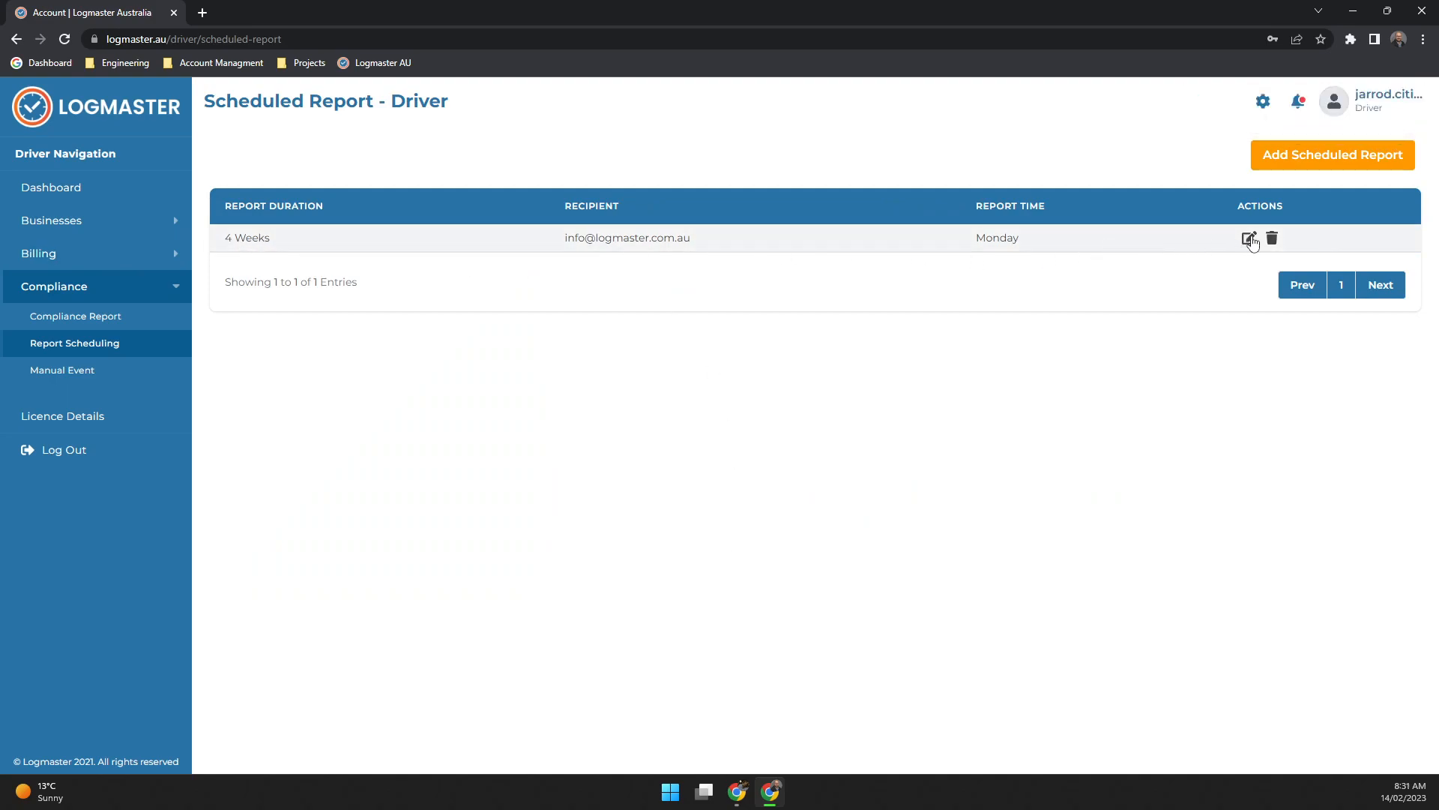
{"action": "left_click", "coordinate": [1250, 239]}
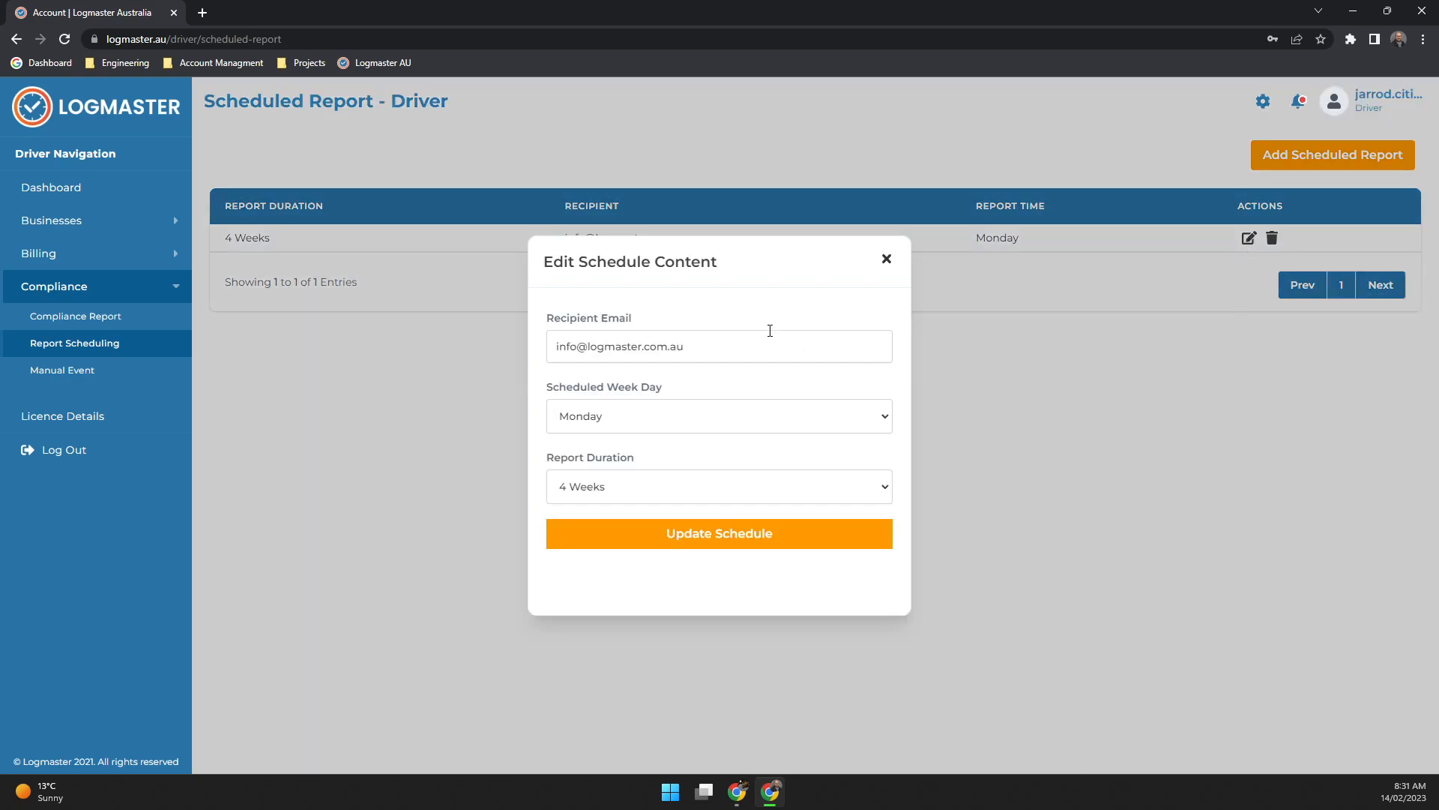
{"action": "left_click", "coordinate": [719, 486]}
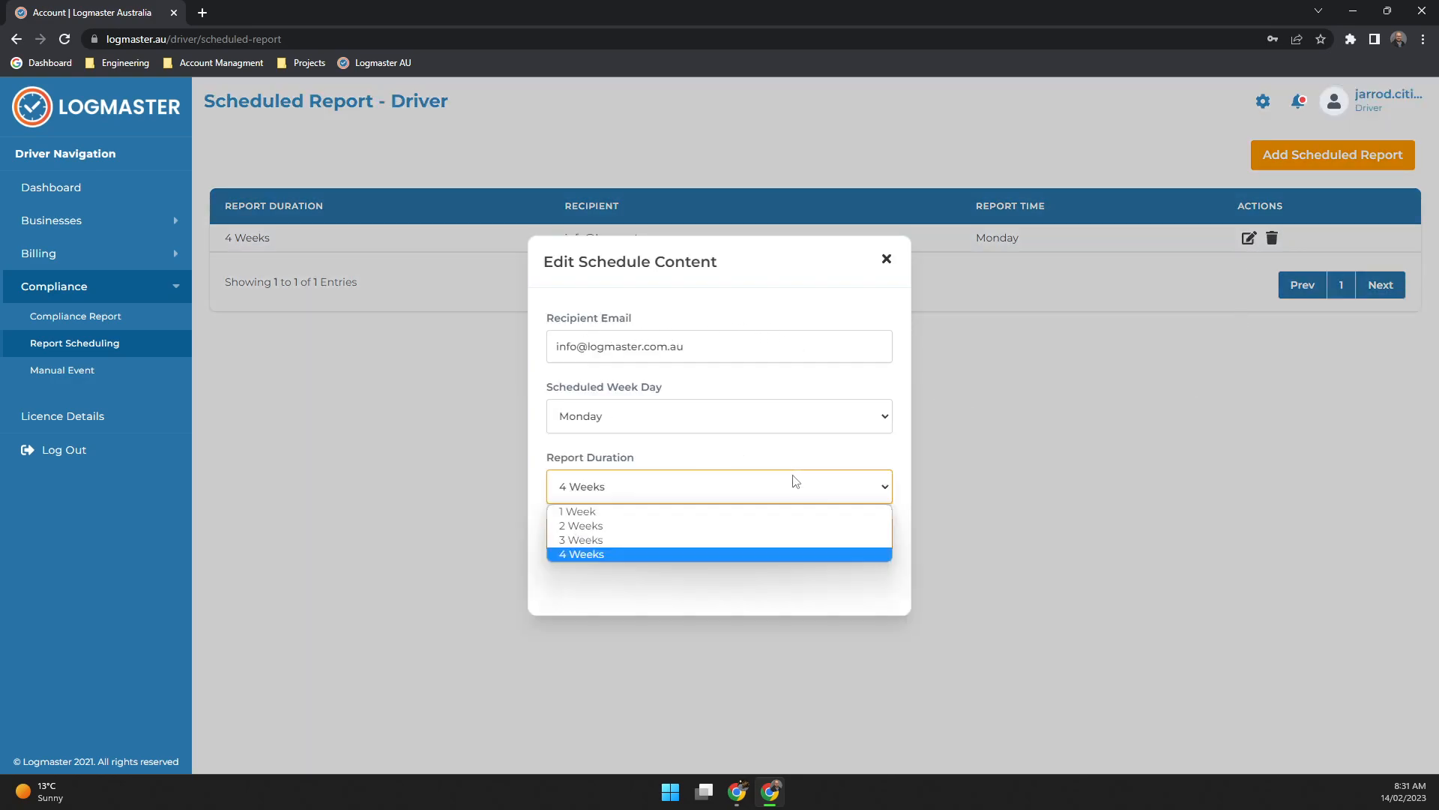
{"action": "left_click", "coordinate": [578, 511]}
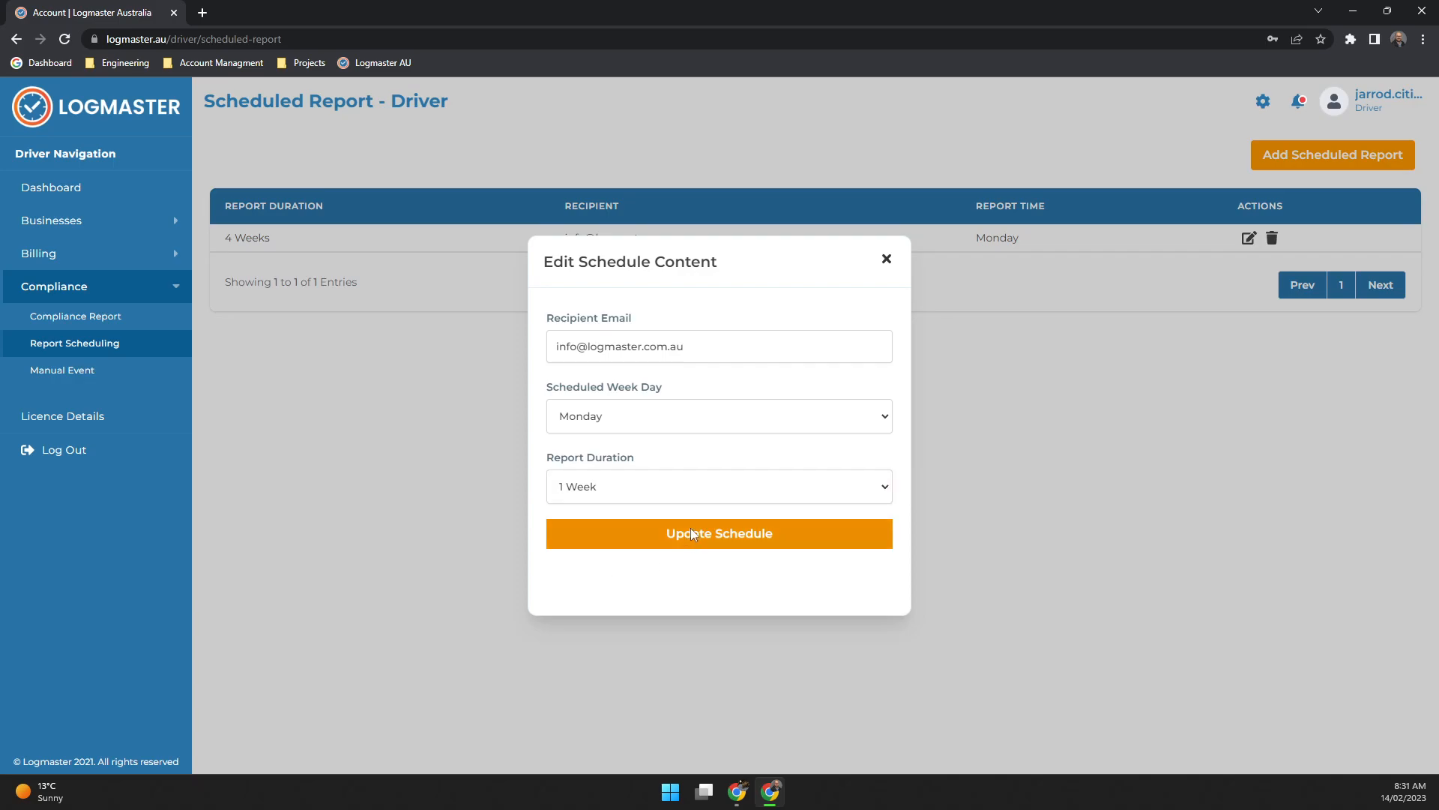
{"action": "left_click", "coordinate": [719, 533]}
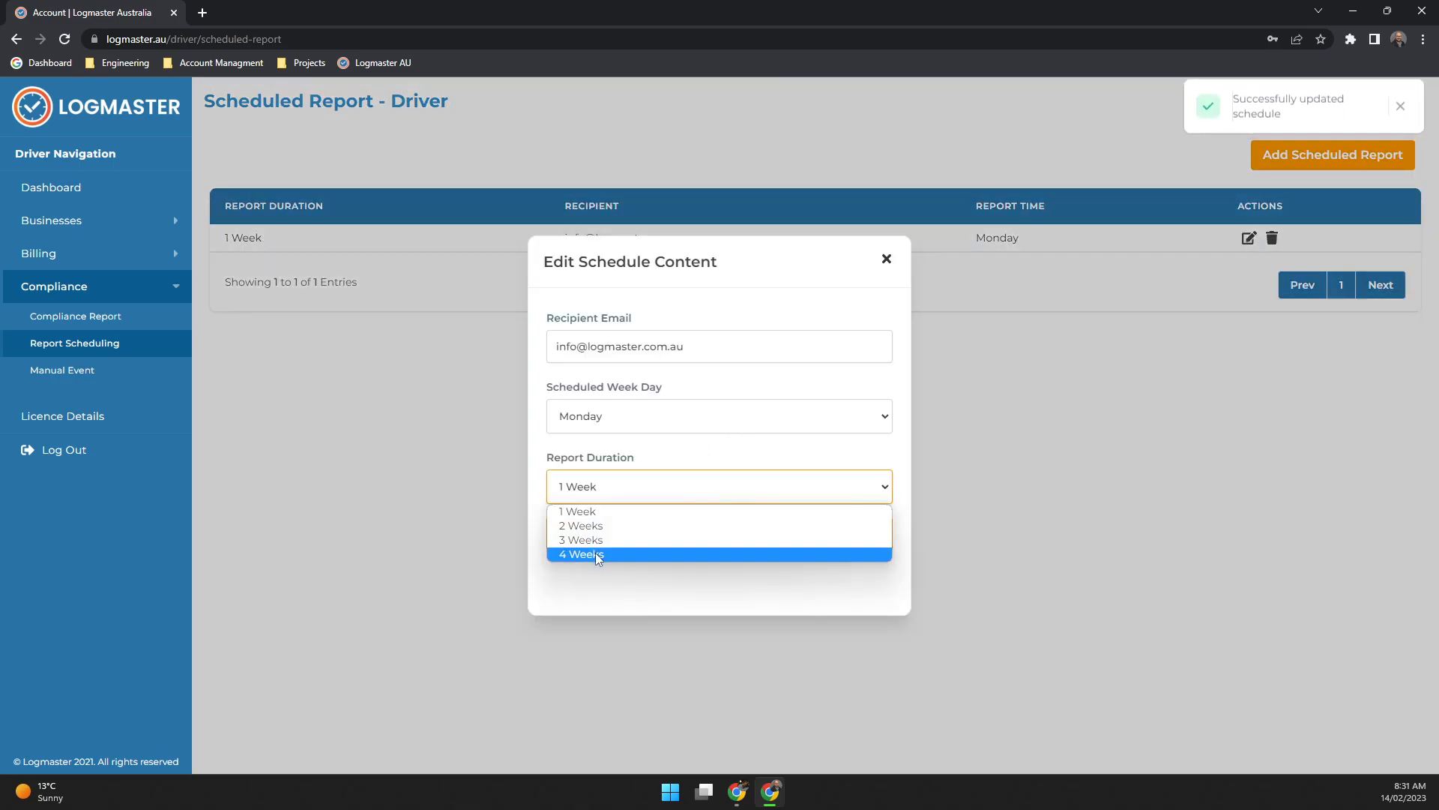
{"action": "left_click", "coordinate": [580, 553]}
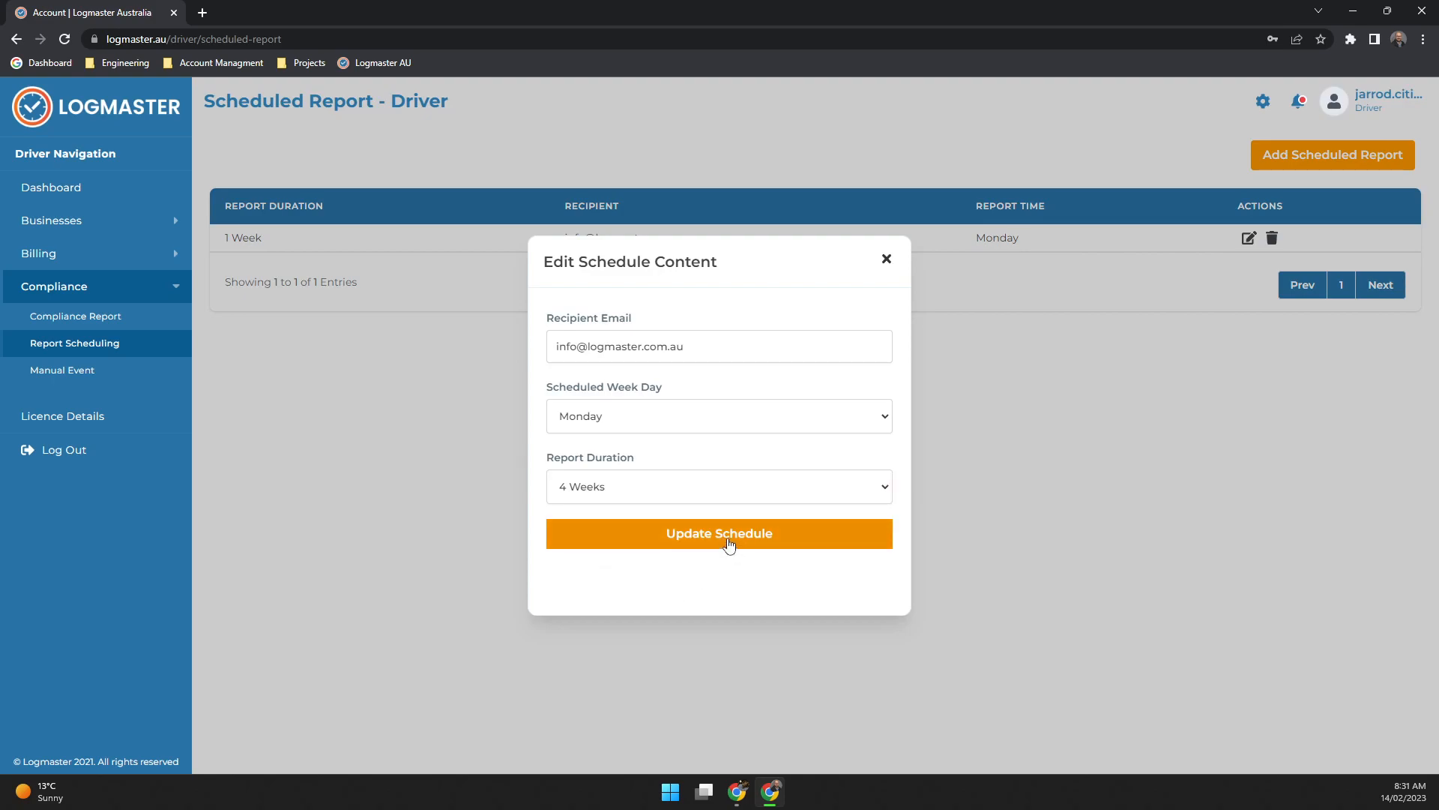
{"action": "left_click", "coordinate": [719, 533]}
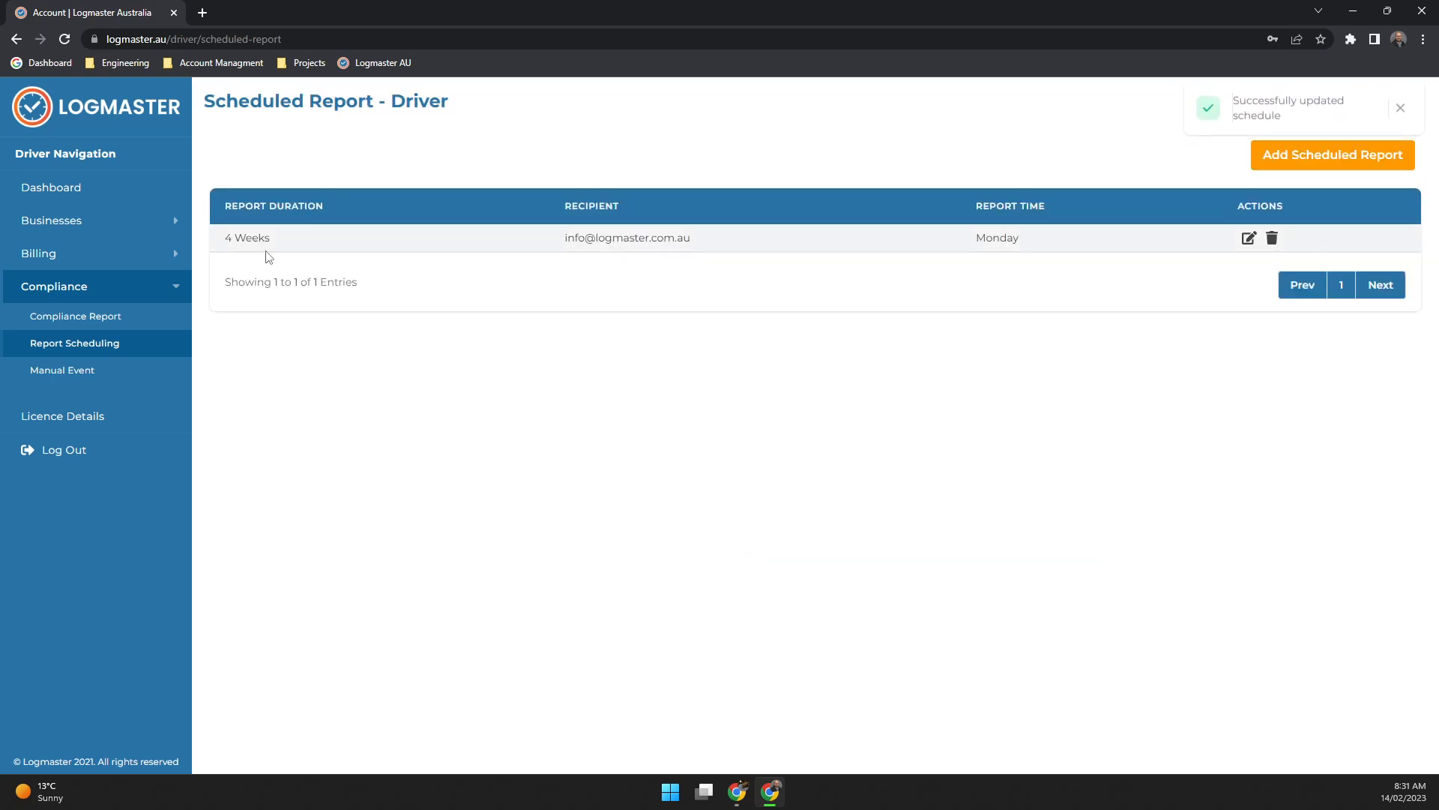
{"action": "mouse_move", "coordinate": [953, 226]}
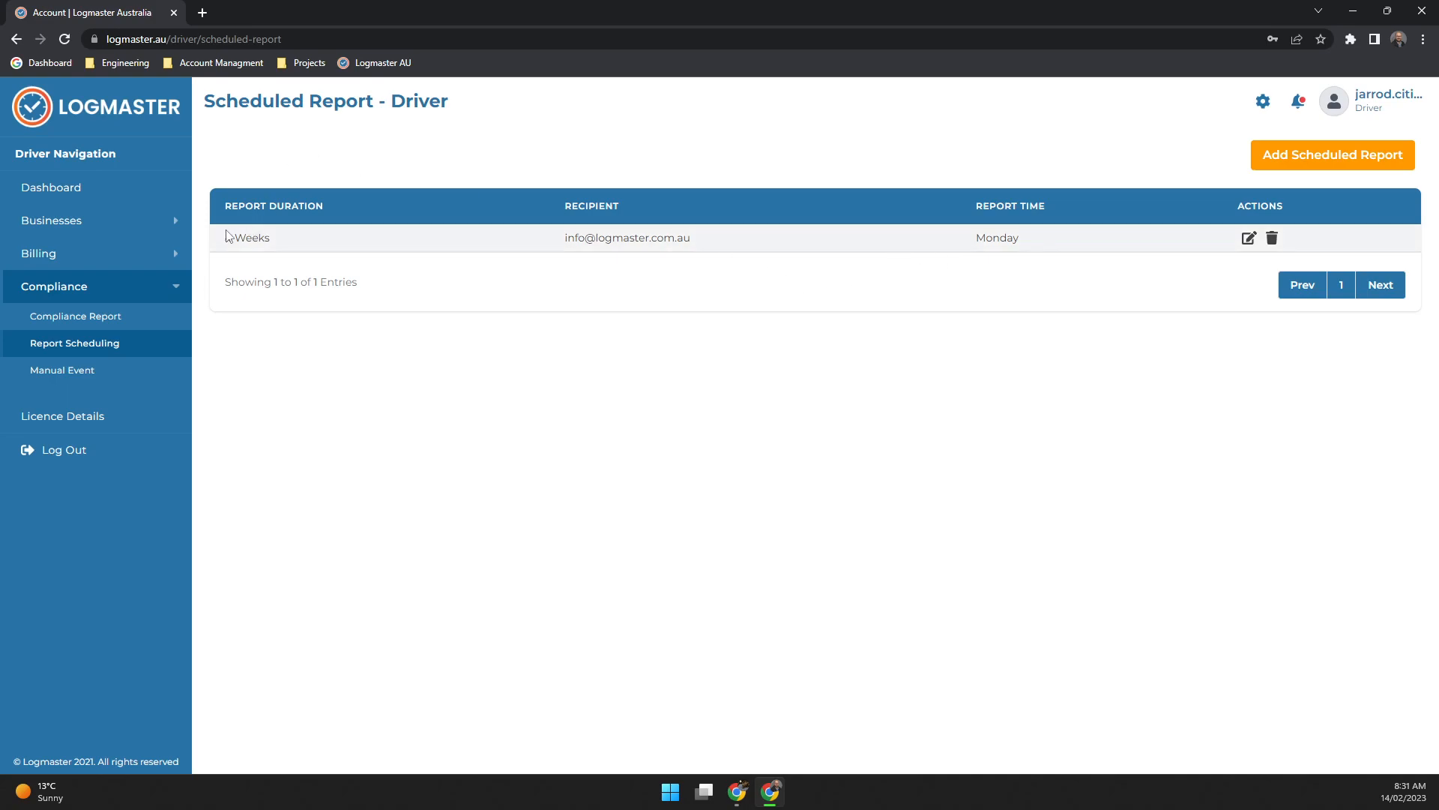
{"action": "double_click", "coordinate": [247, 238]}
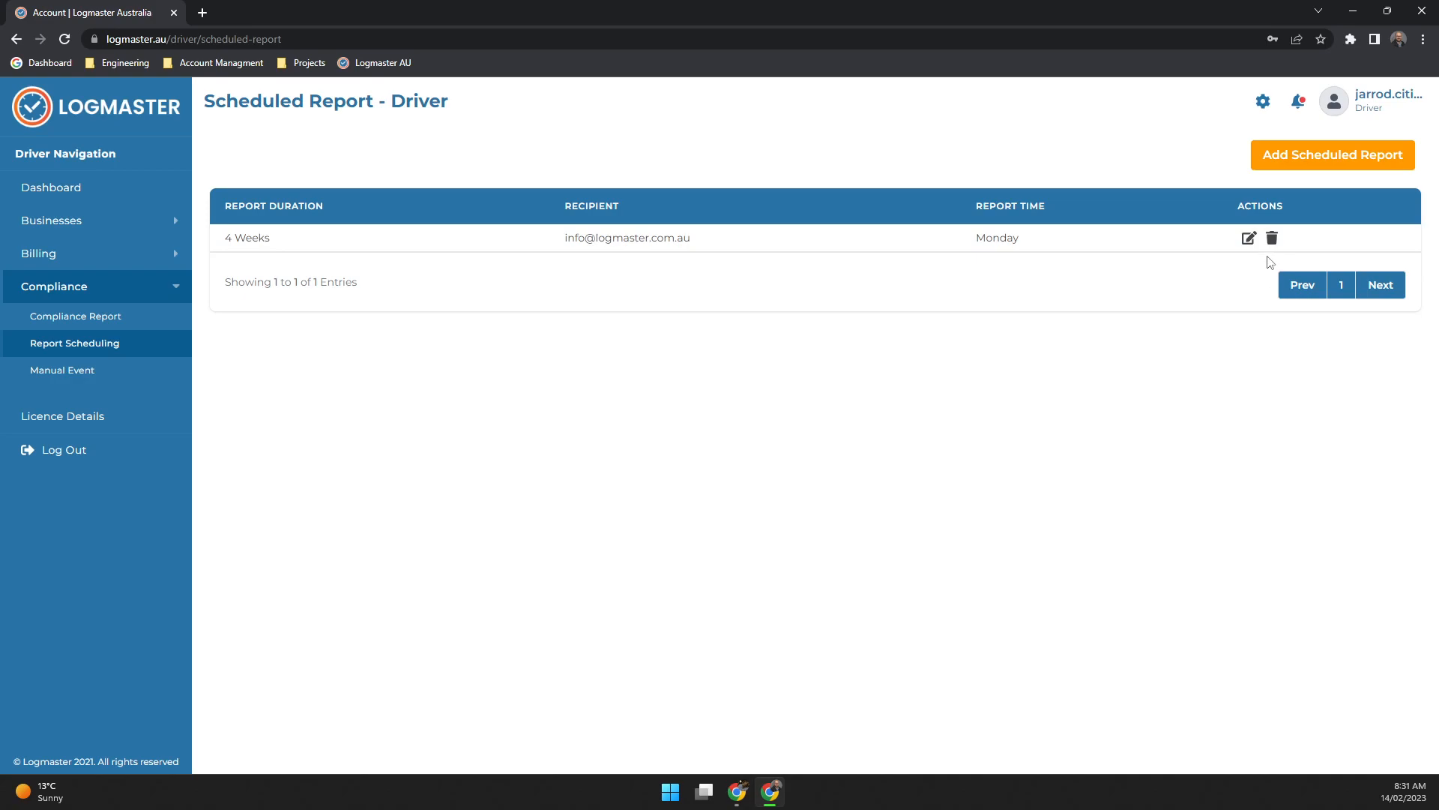
Decline deleting the 4-week schedule and begin adding another scheduled report.
{"action": "left_click", "coordinate": [1272, 238]}
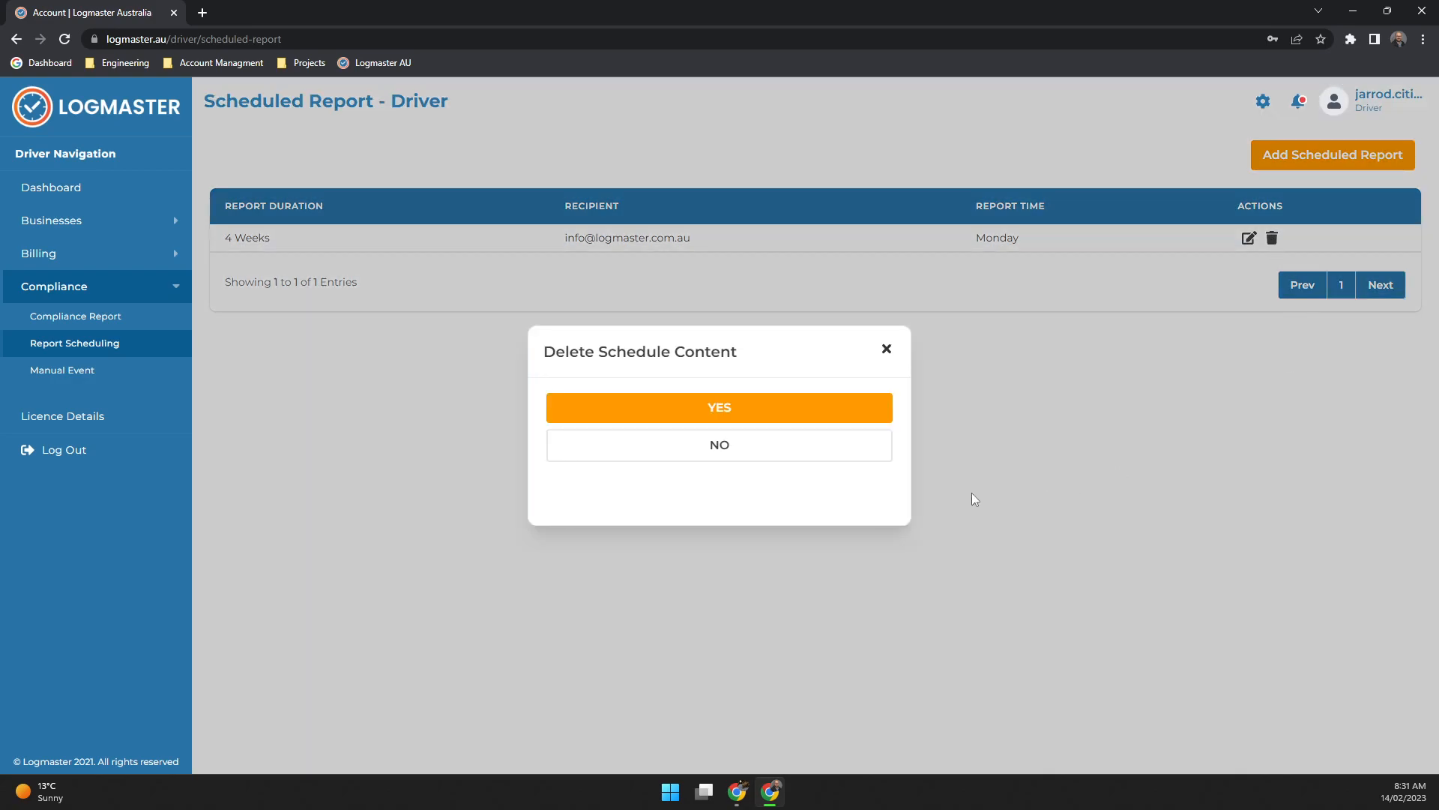
{"action": "mouse_move", "coordinate": [704, 367]}
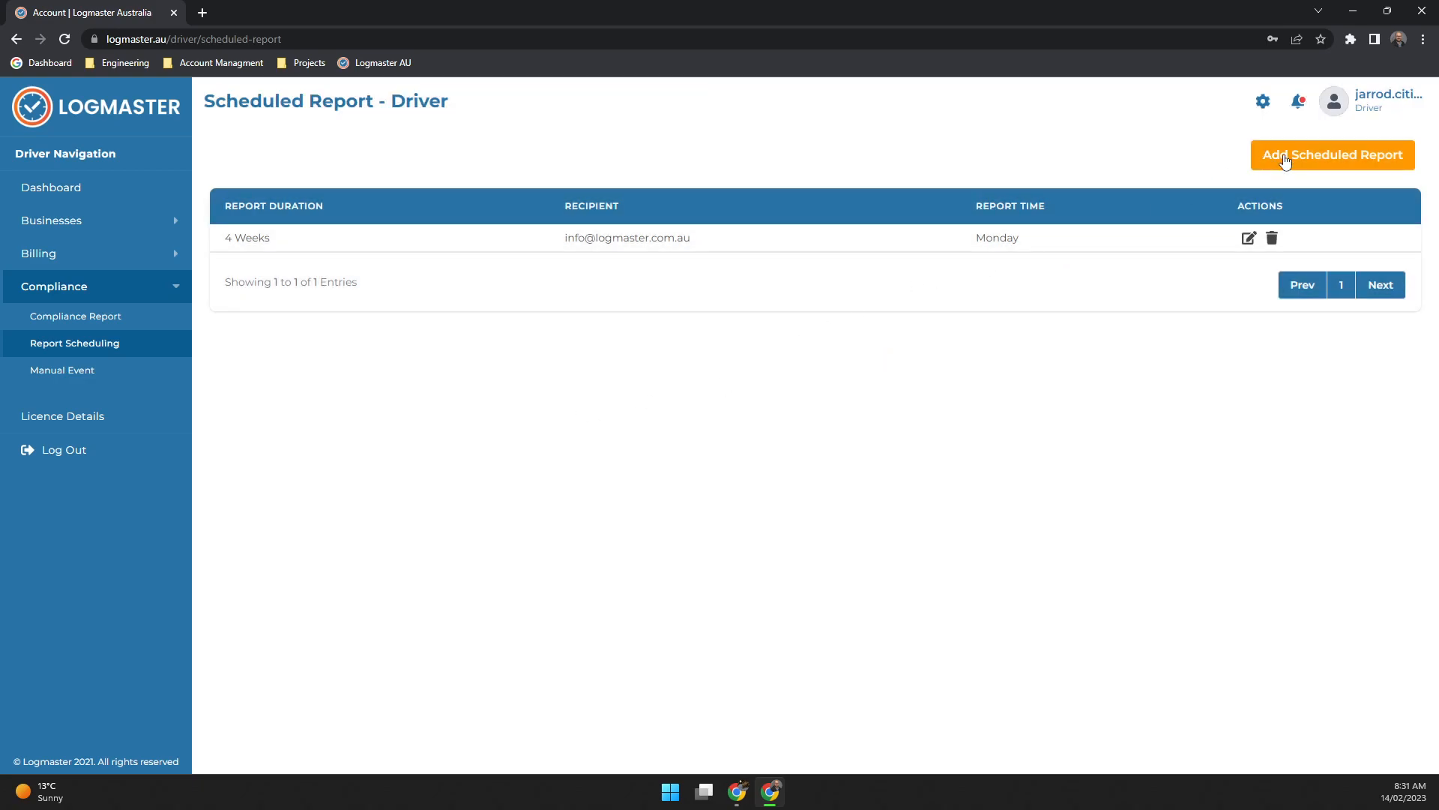
{"action": "left_click", "coordinate": [1332, 154]}
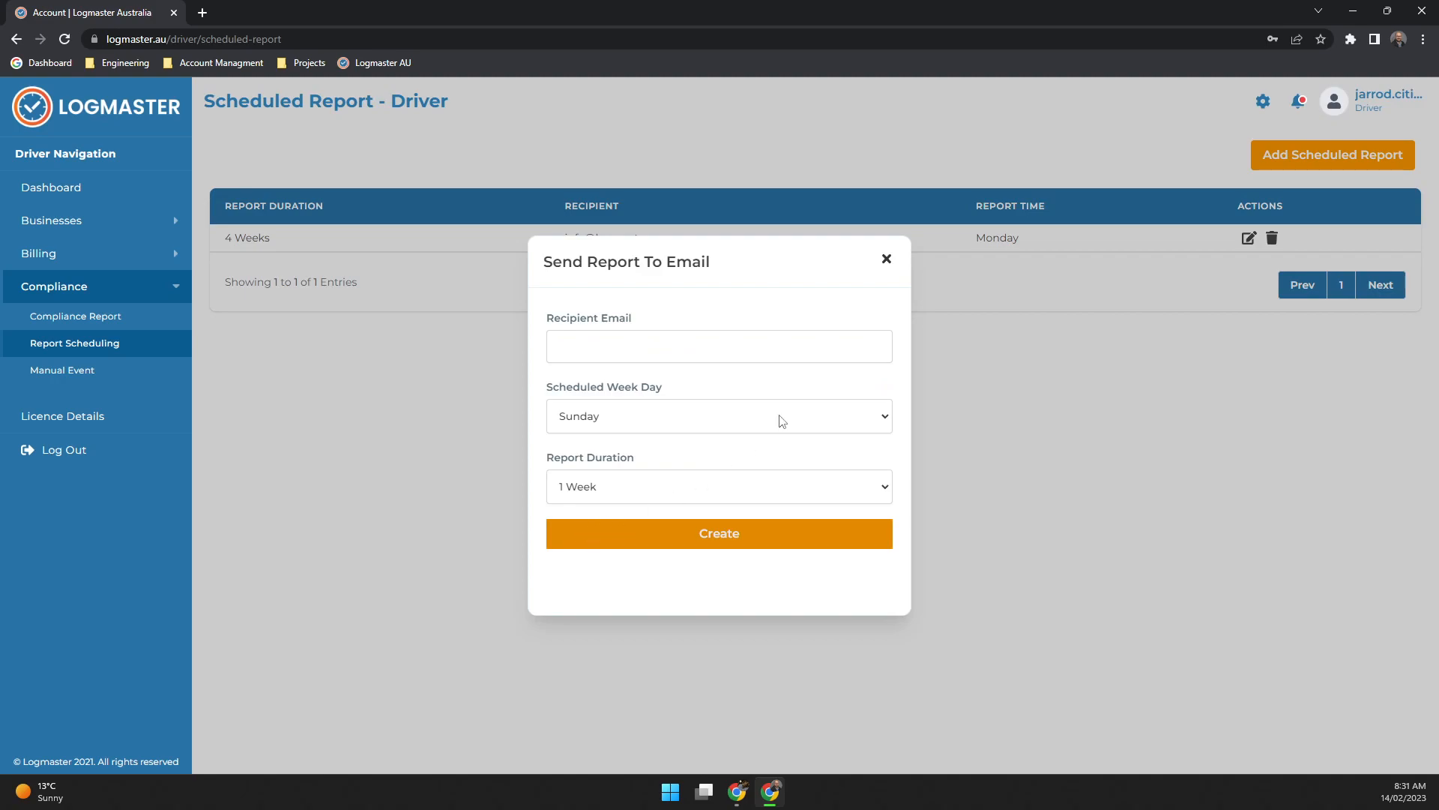